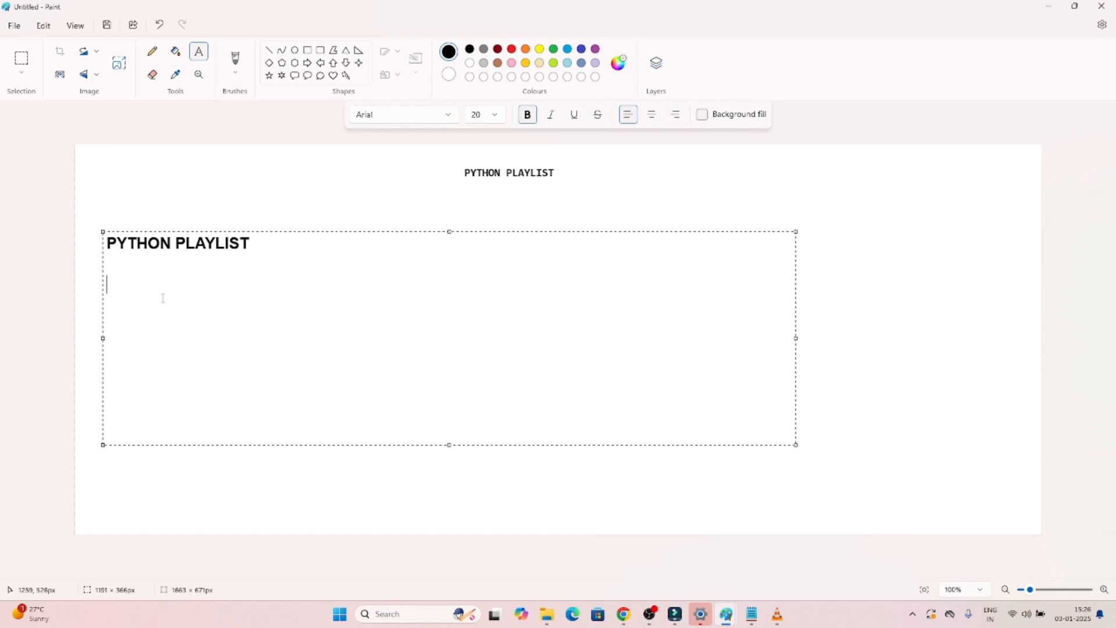
Add the lines DATA ANALYST, DATA ENGINNER and DATA SCINECE under the PYTHON PLAYLIST heading.
{"action": "type", "text": "DATA"}
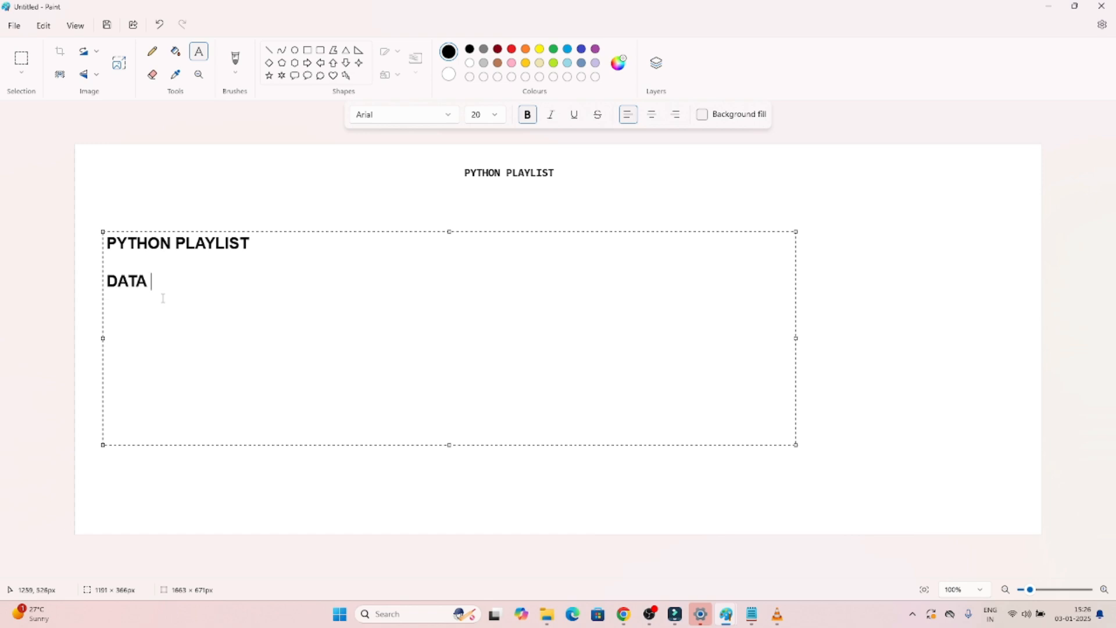
{"action": "type", "text": "ANALYST"}
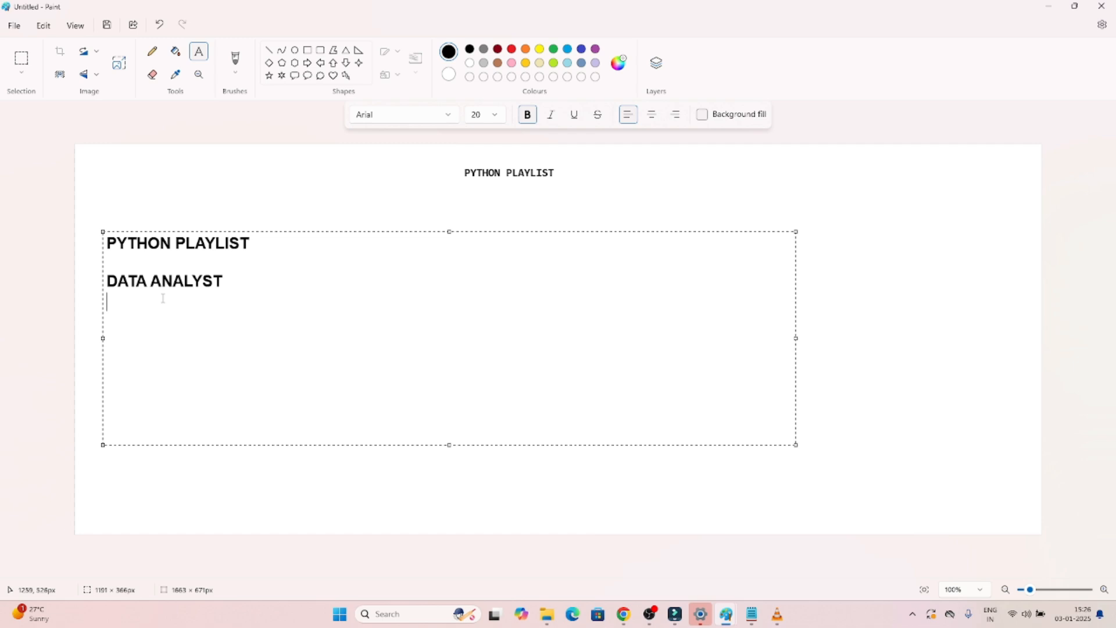
{"action": "type", "text": "DATA ENGINNER"}
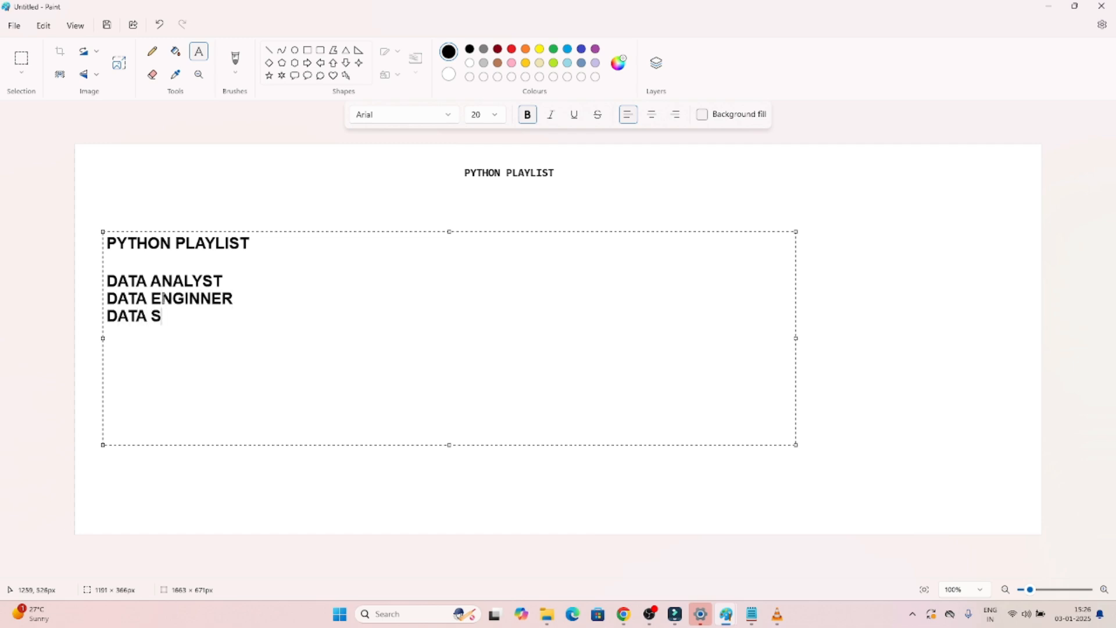
{"action": "type", "text": "CINECE"}
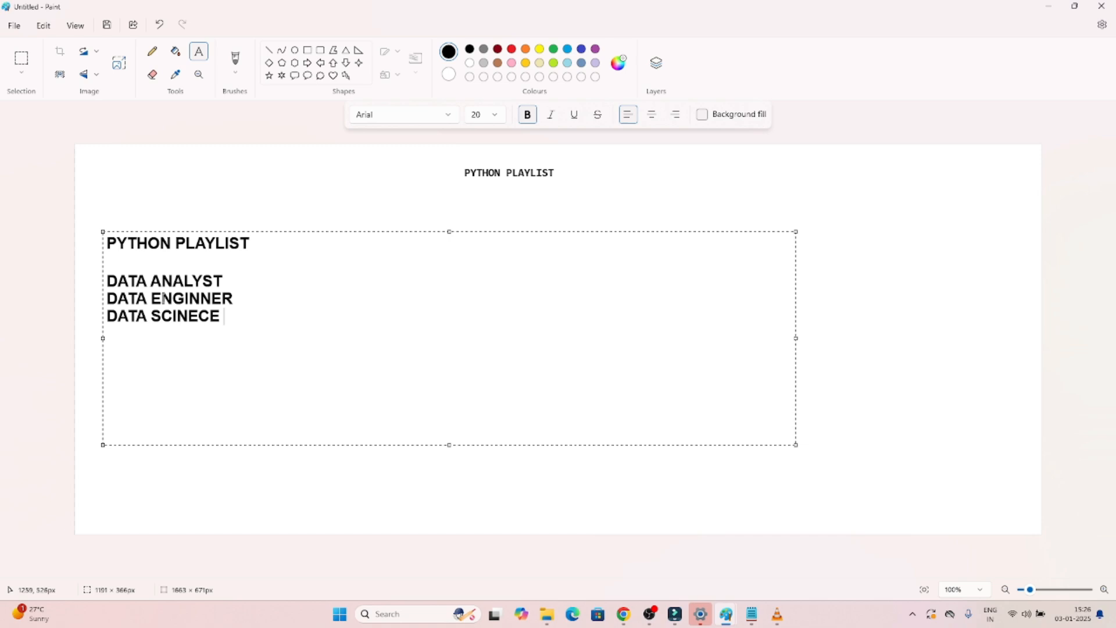
{"action": "key", "text": "Enter"}
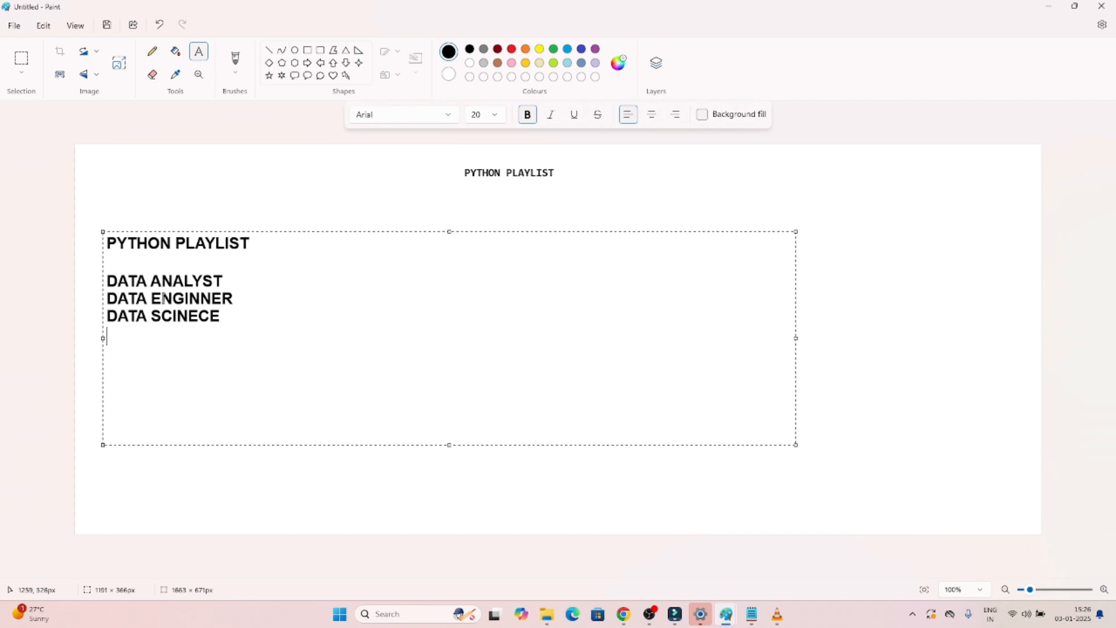
{"action": "key", "text": "enter"}
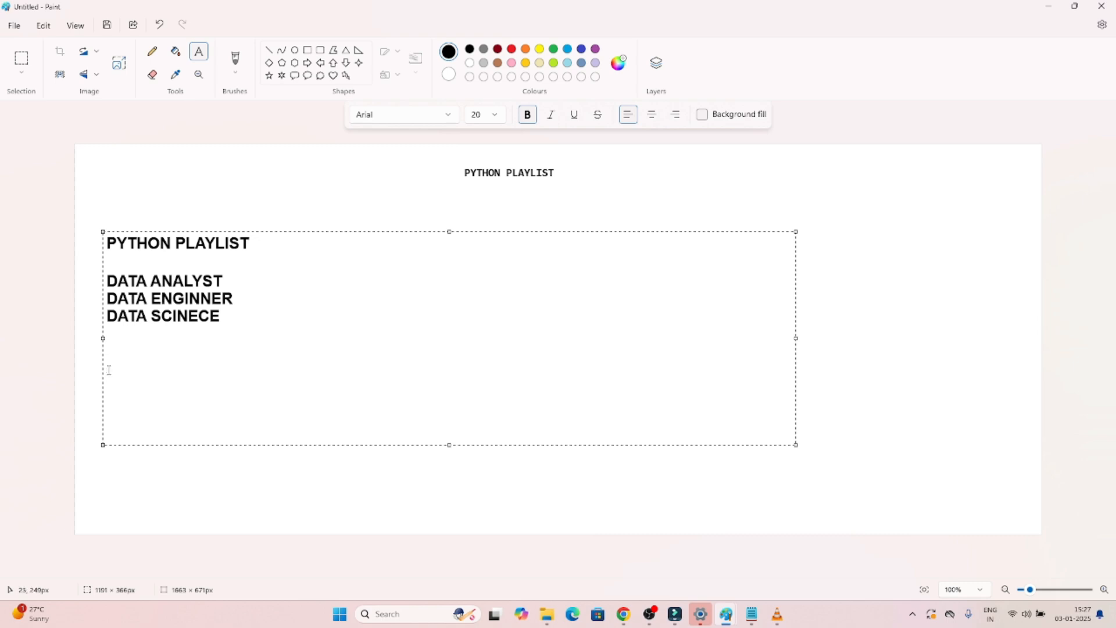
Add ANACONDA and VS CODE as two more lines below the roles list.
{"action": "type", "text": "ANACON"}
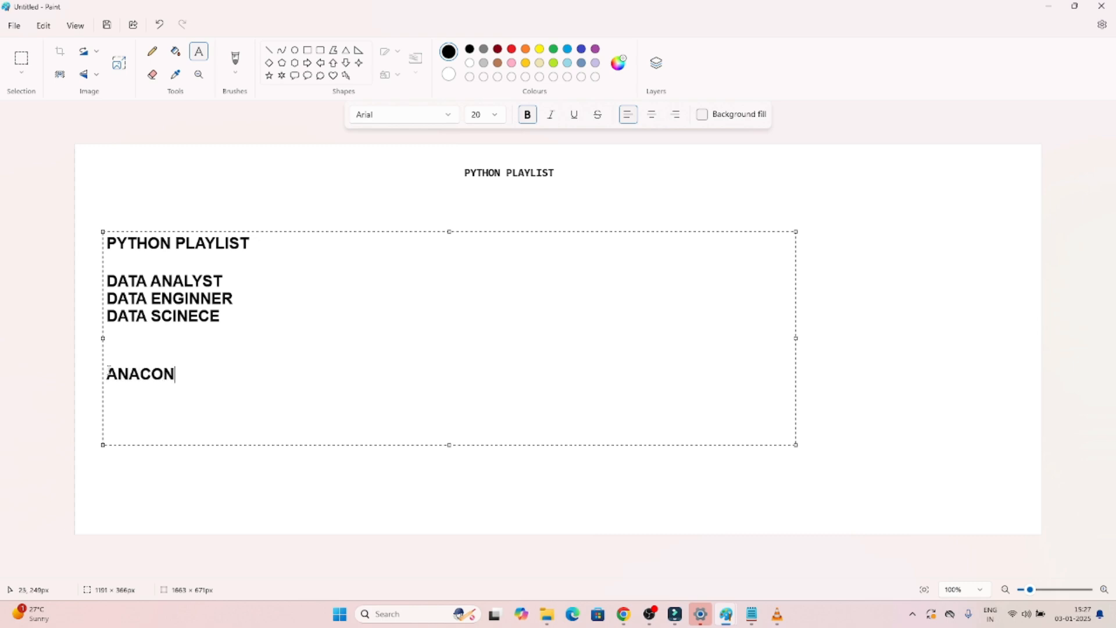
{"action": "type", "text": "DA"}
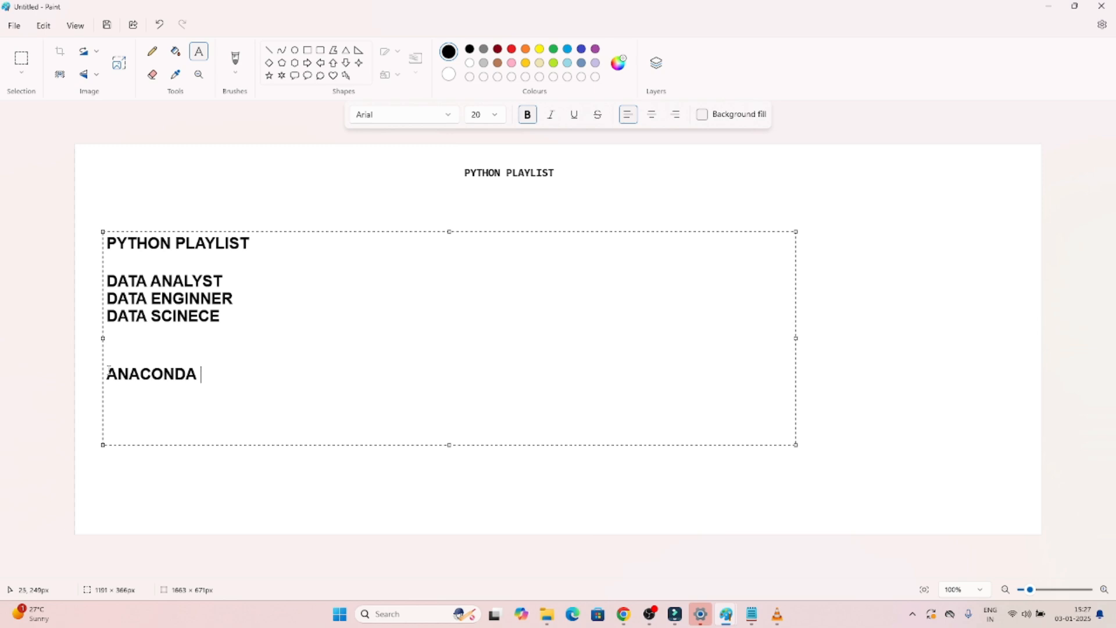
{"action": "type", "text": "VS COD"}
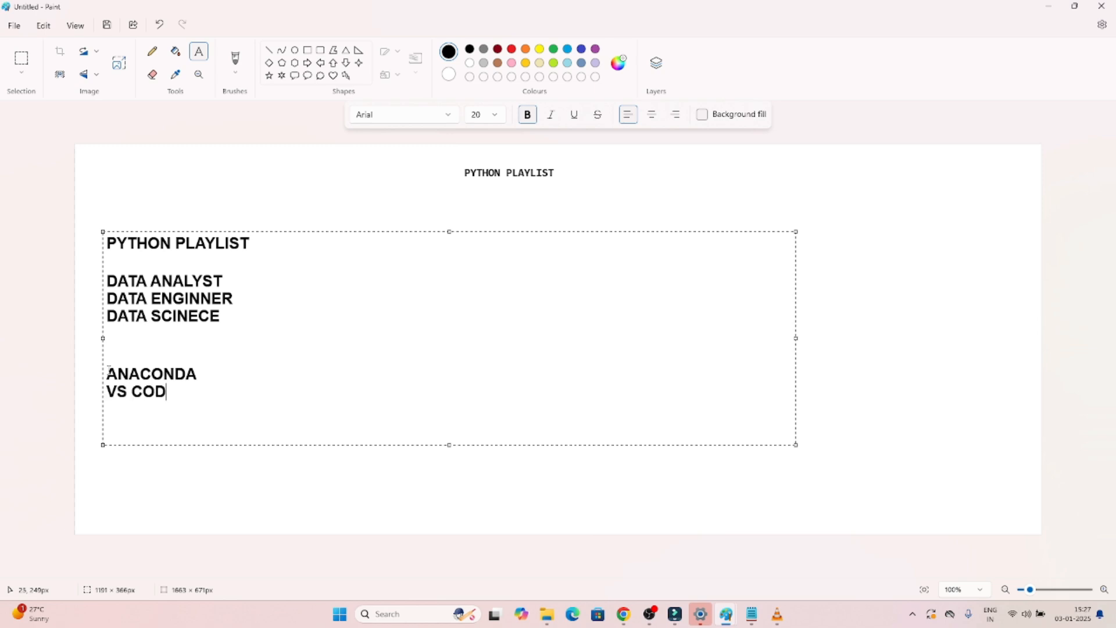
{"action": "type", "text": "E"}
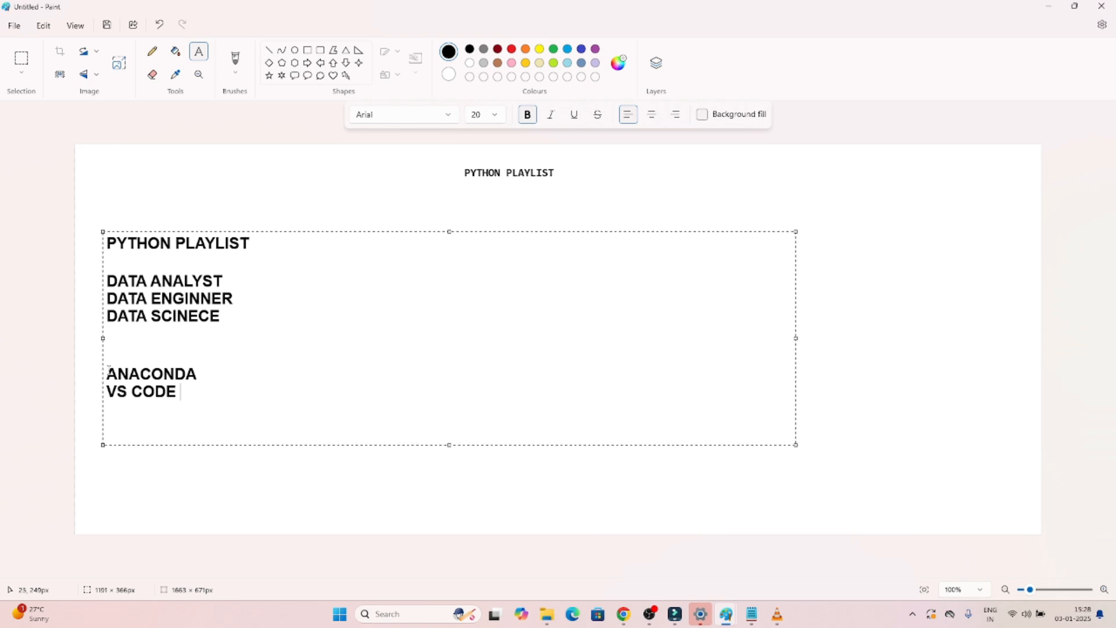
{"action": "left_click", "coordinate": [584, 614]}
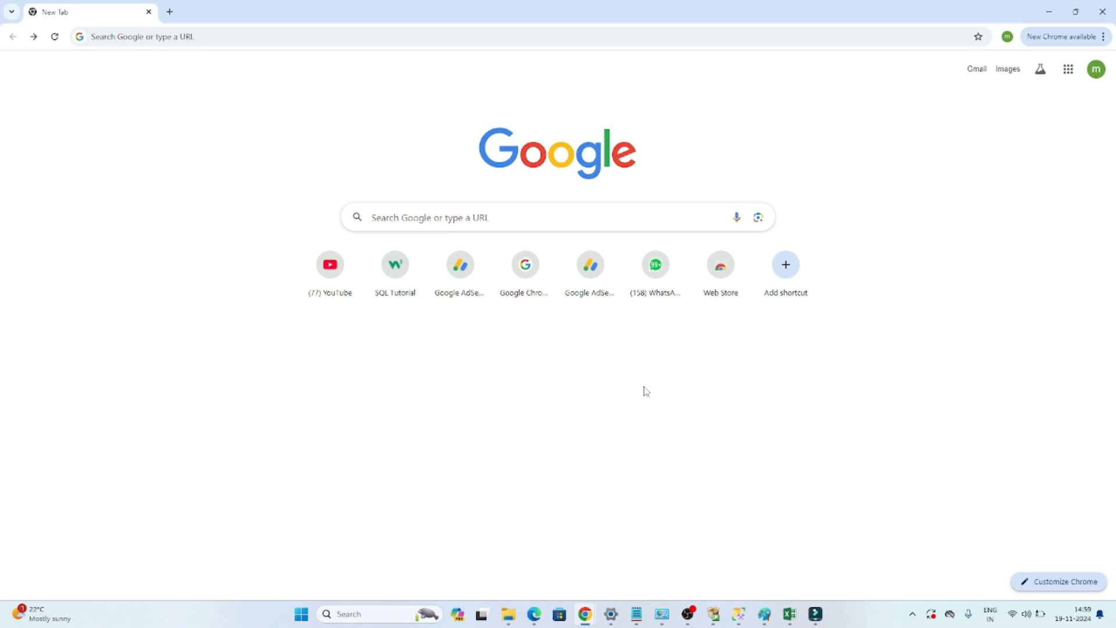
{"action": "mouse_move", "coordinate": [570, 396]}
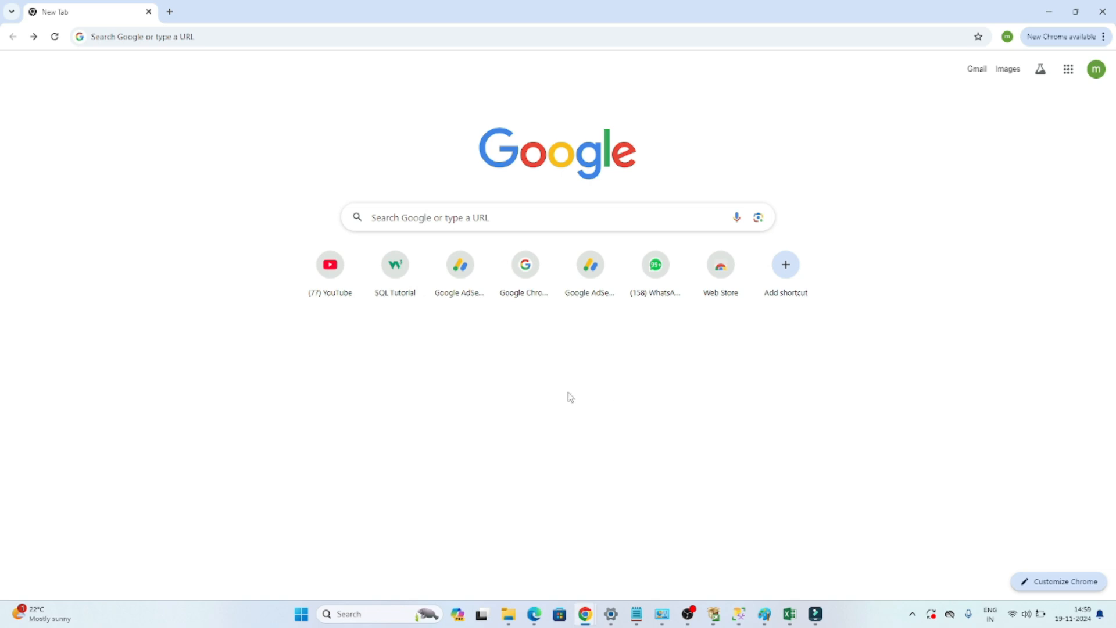
{"action": "mouse_move", "coordinate": [246, 77]}
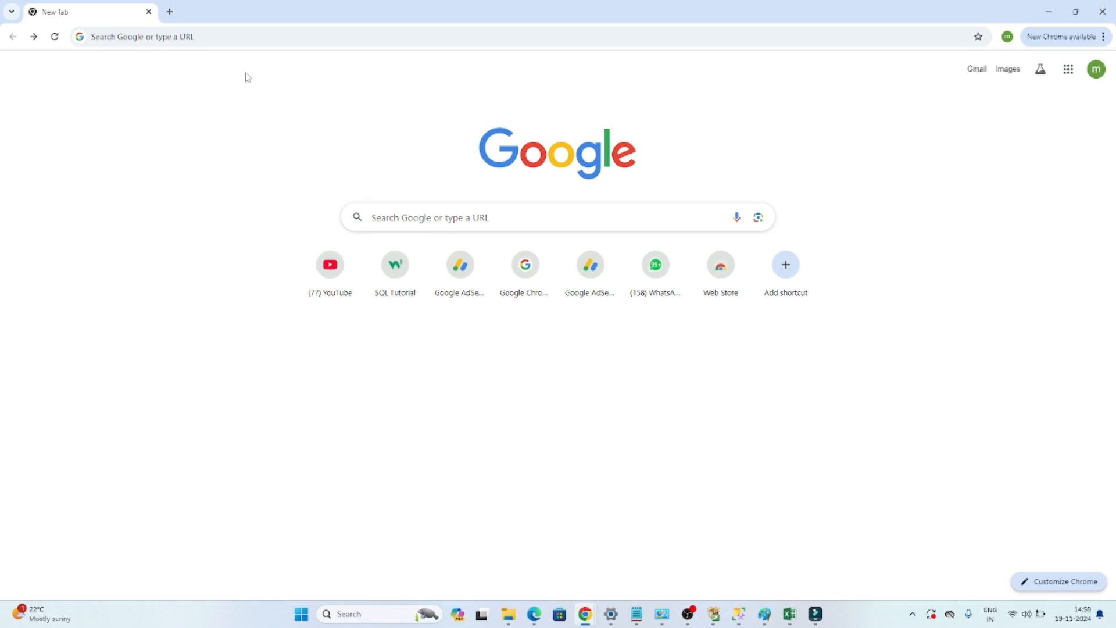
Search Google for 'anaconda download' and open the Download Anaconda Distribution result.
{"action": "type", "text": "anaconda download"}
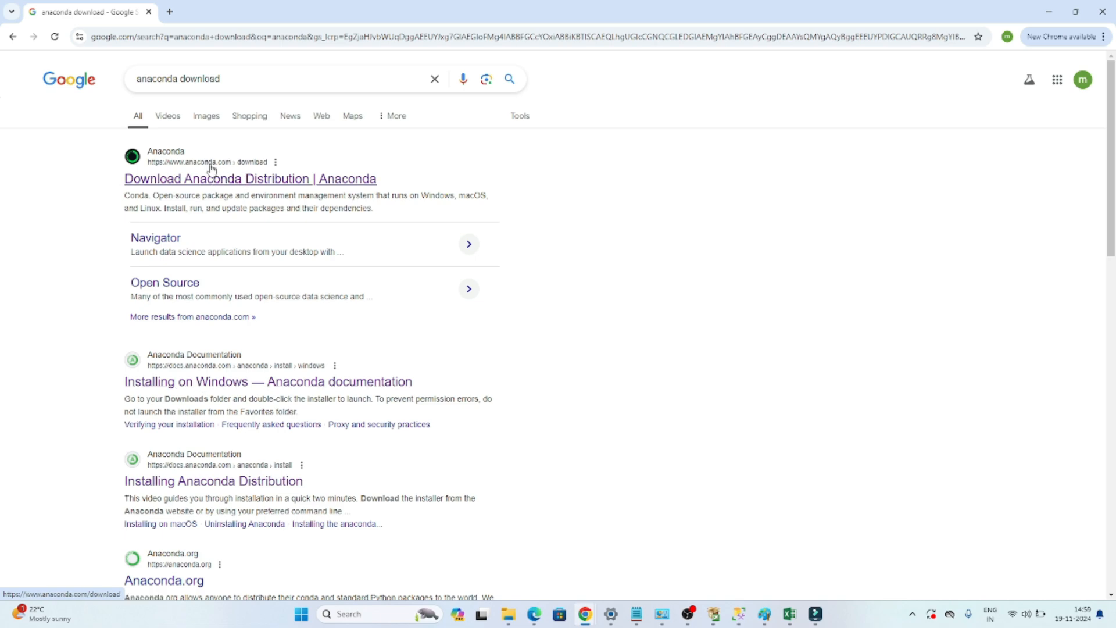
{"action": "left_click", "coordinate": [250, 178]}
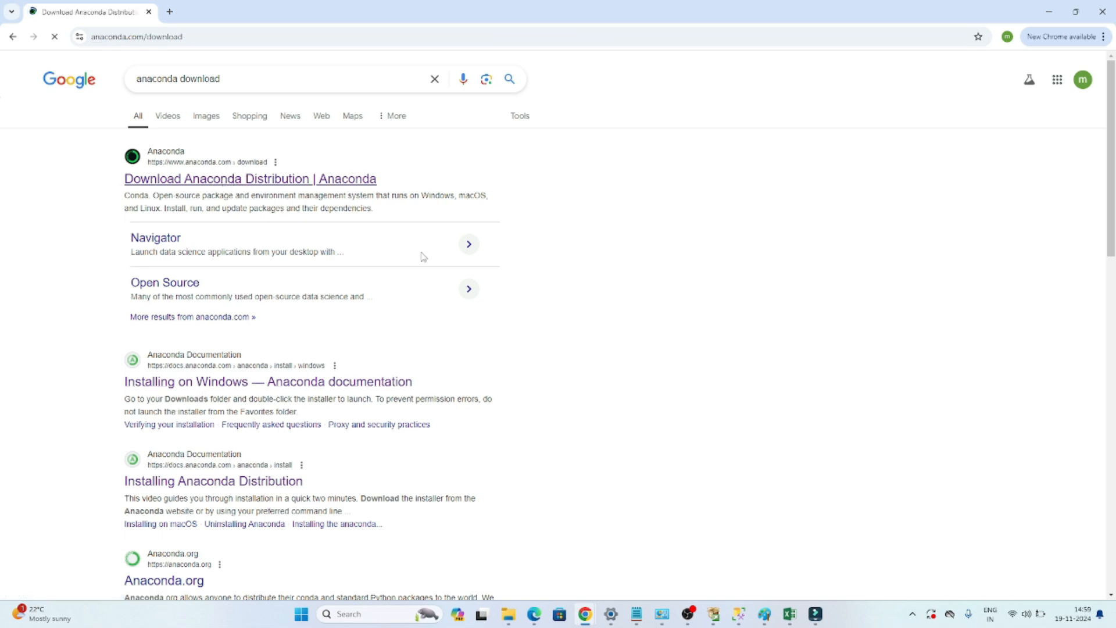
{"action": "left_click", "coordinate": [249, 179]}
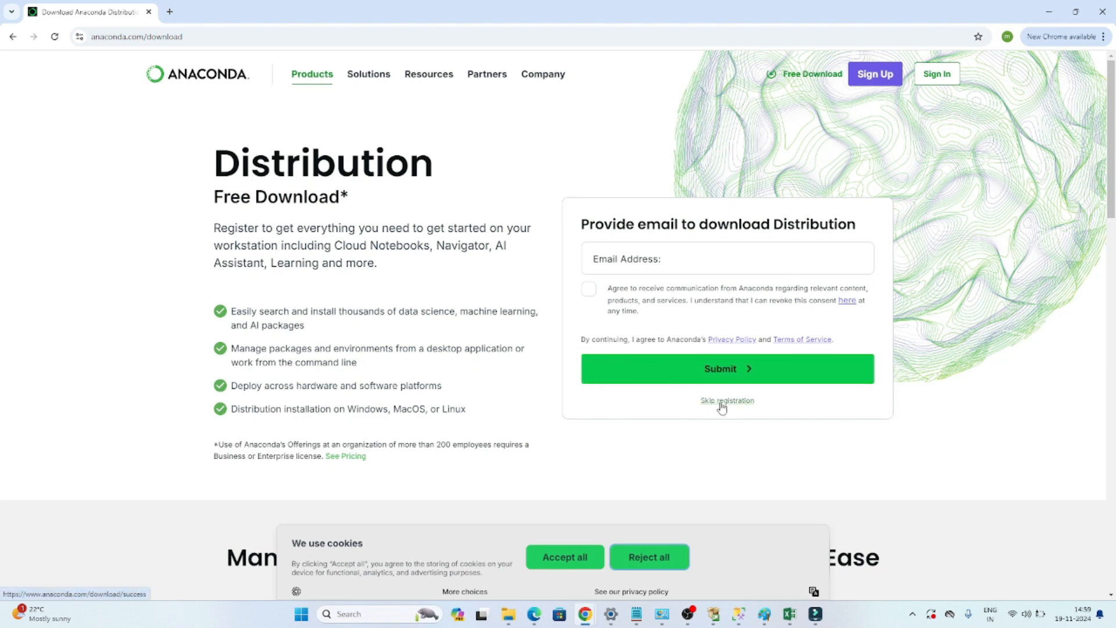
Skip registration to reach the Anaconda installers page.
{"action": "left_click", "coordinate": [727, 400]}
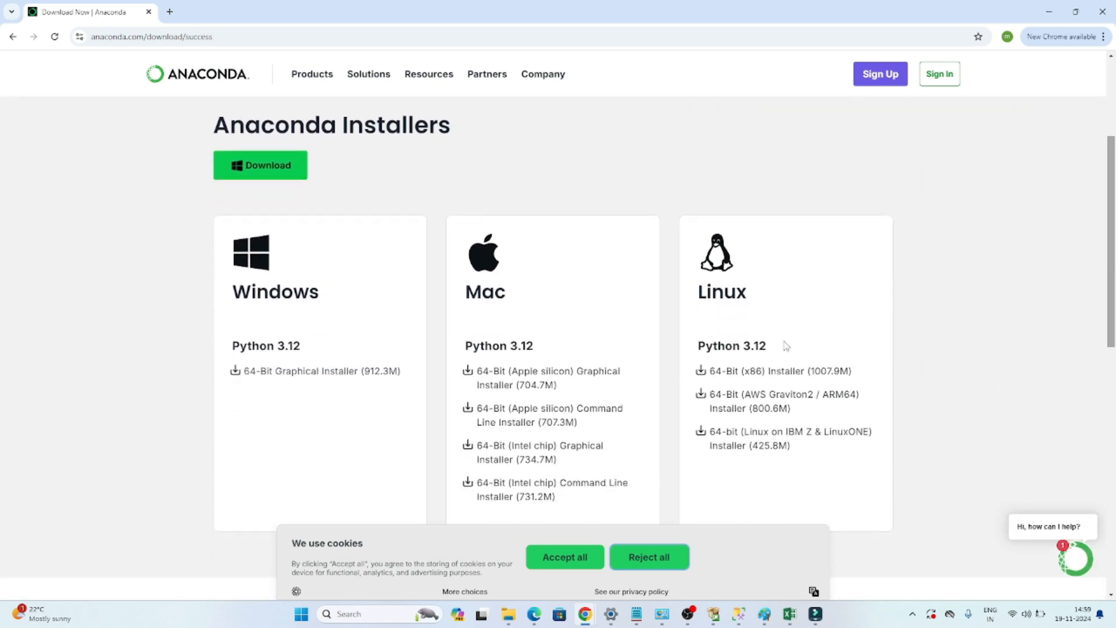
{"action": "mouse_move", "coordinate": [317, 371]}
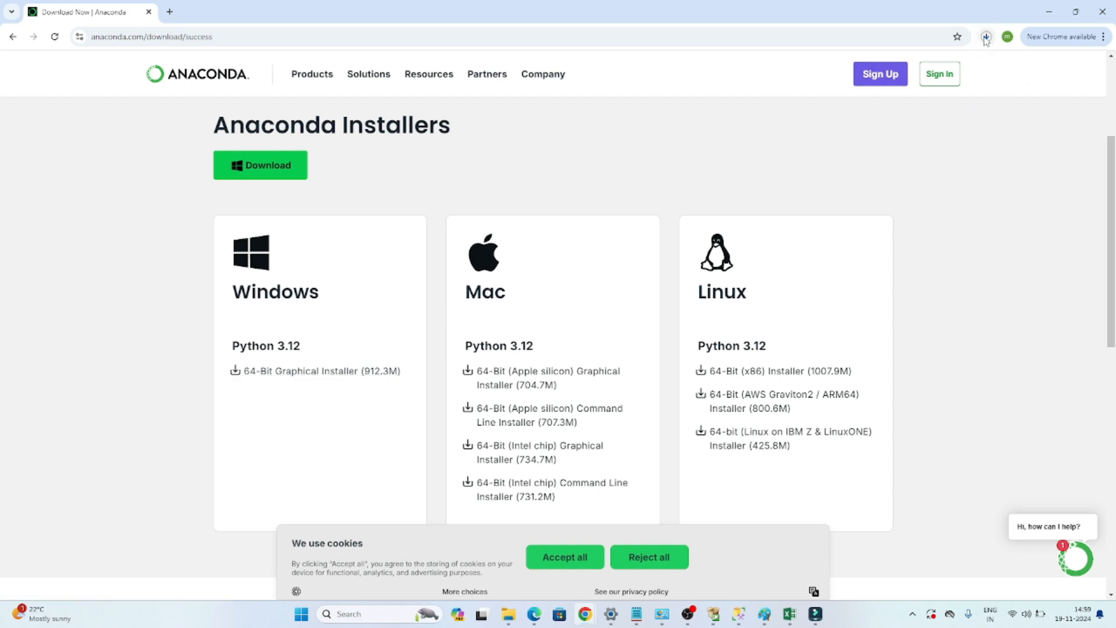
{"action": "mouse_move", "coordinate": [986, 36]}
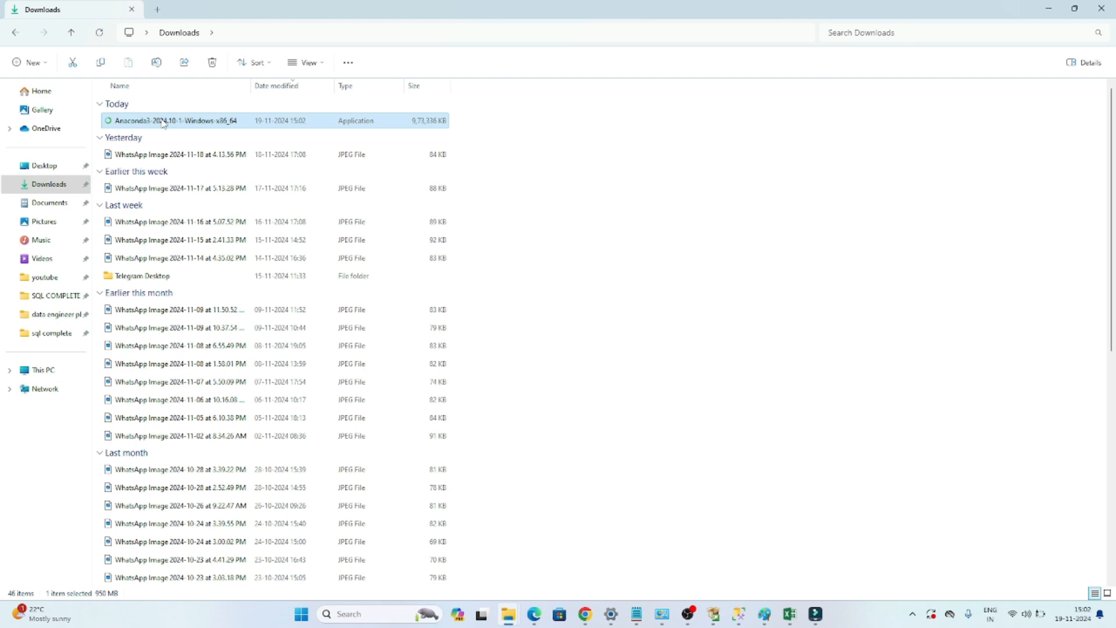
Launch the Anaconda3 installer, accept the license and install for just me in the default folder.
{"action": "double_click", "coordinate": [175, 120]}
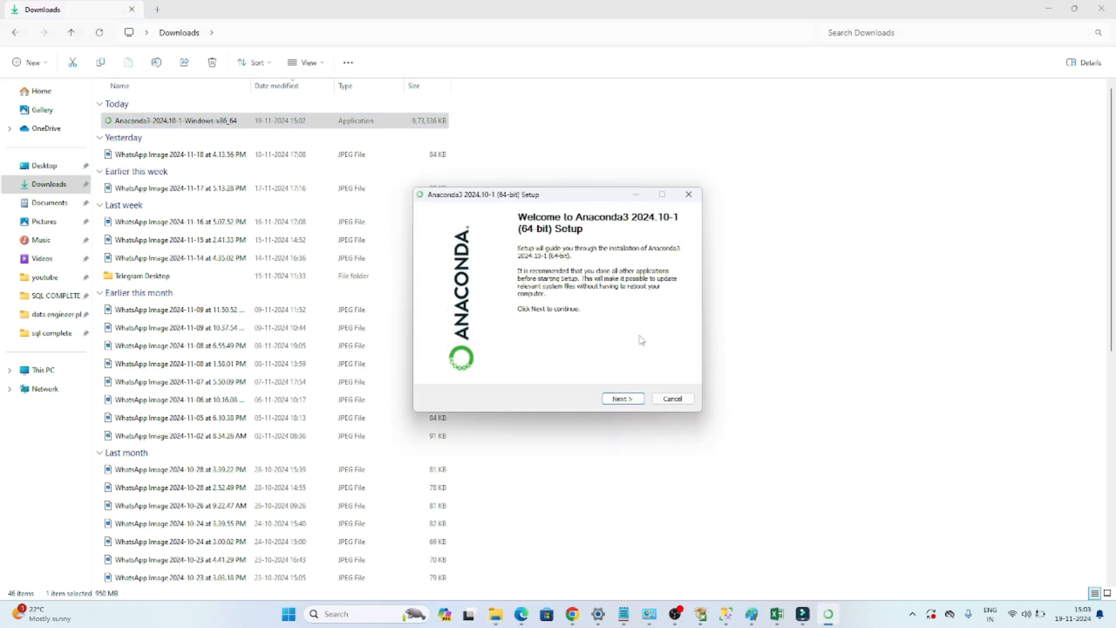
{"action": "left_click", "coordinate": [622, 398]}
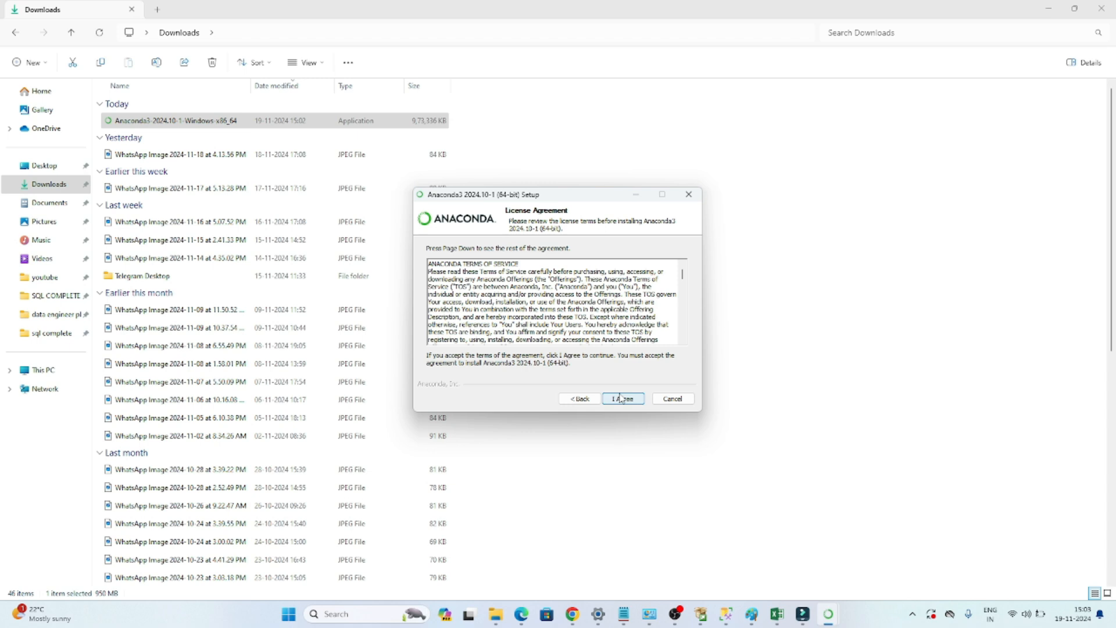
{"action": "left_click", "coordinate": [622, 398]}
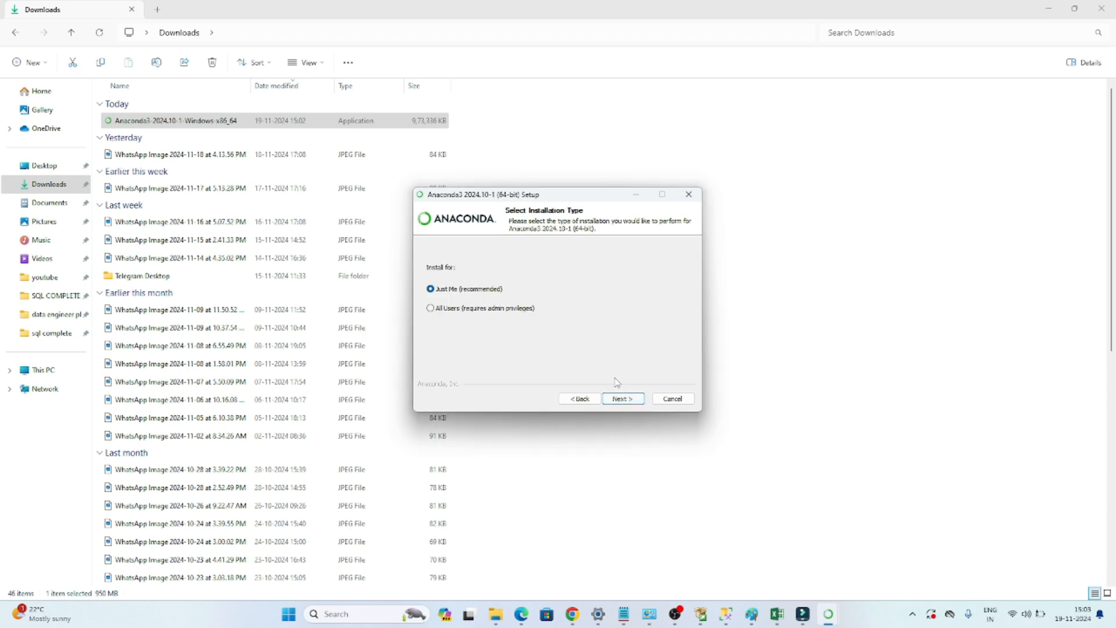
{"action": "left_click", "coordinate": [622, 398]}
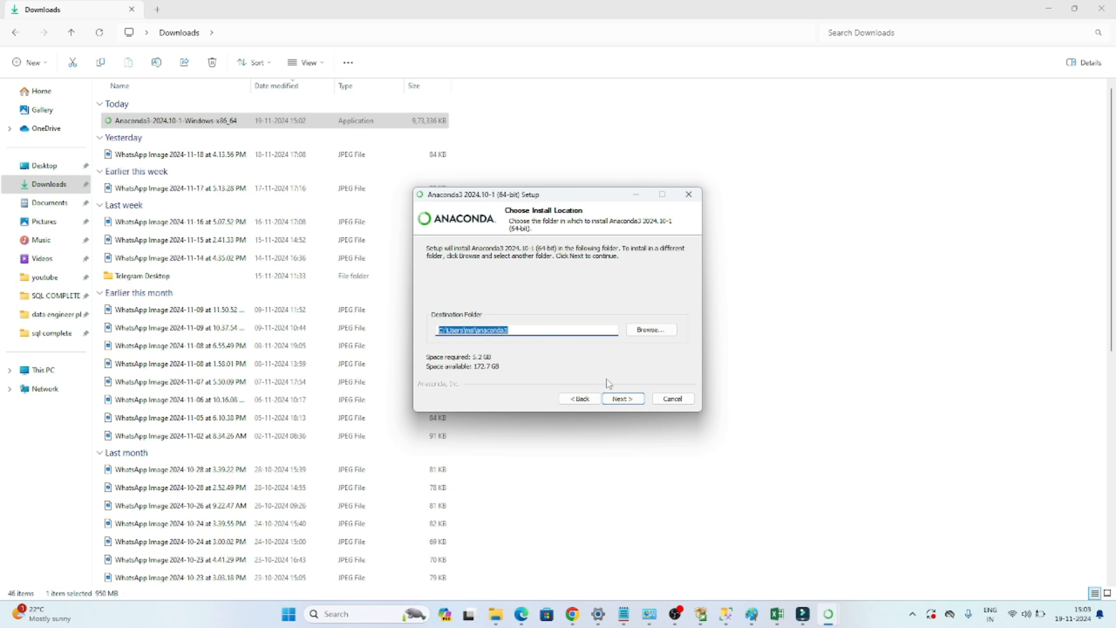
{"action": "left_click", "coordinate": [621, 398]}
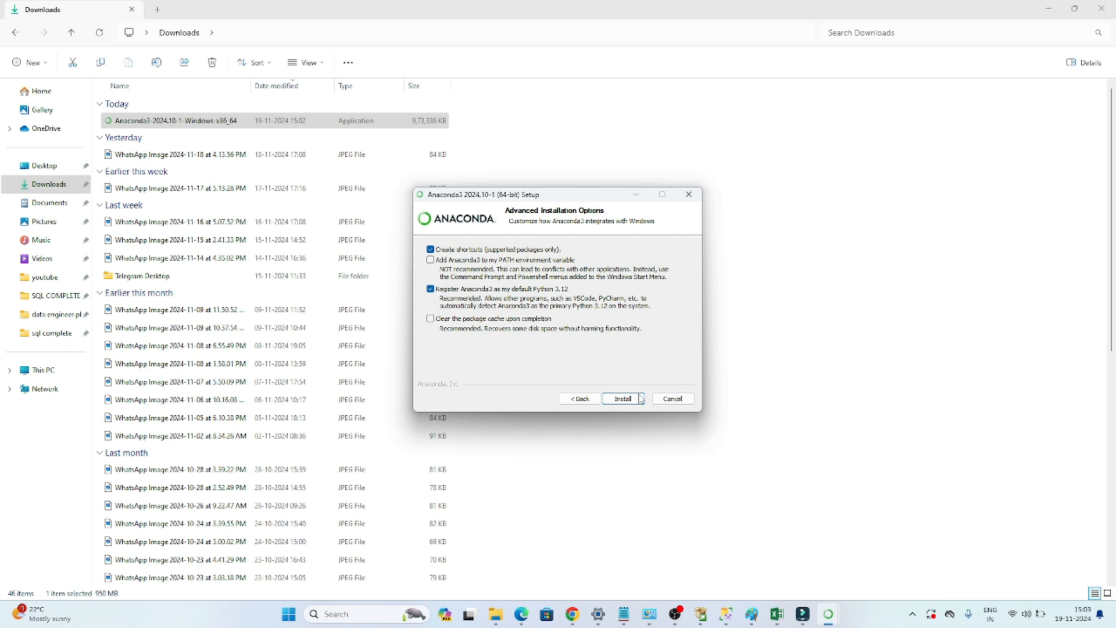
{"action": "left_click", "coordinate": [622, 398]}
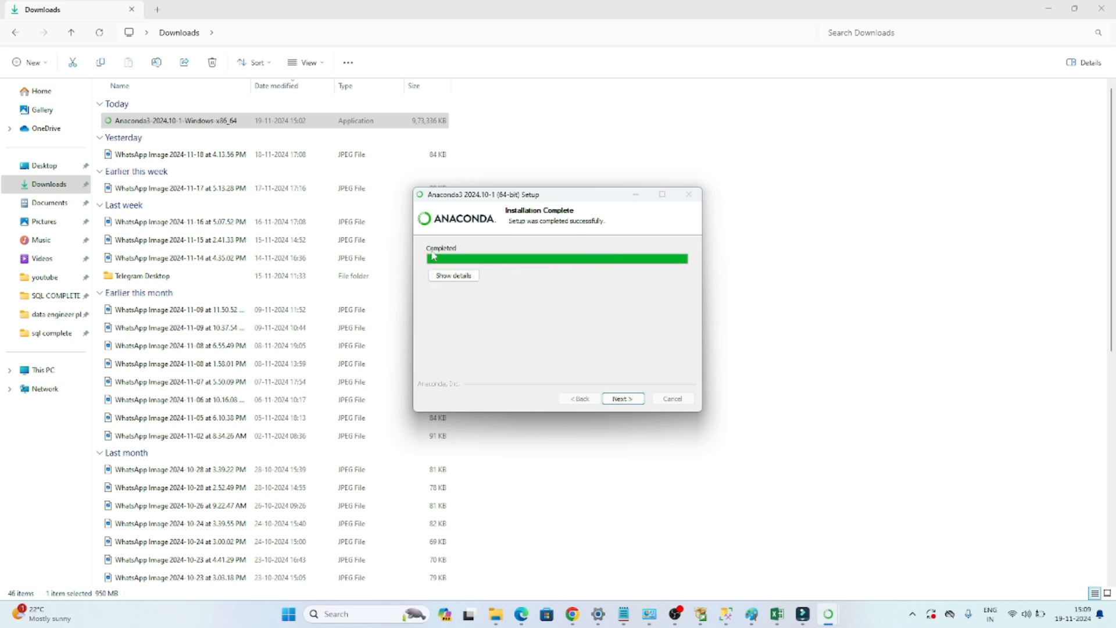
Continue past the completion and cloud pages and finish the Anaconda3 setup.
{"action": "left_click", "coordinate": [621, 398]}
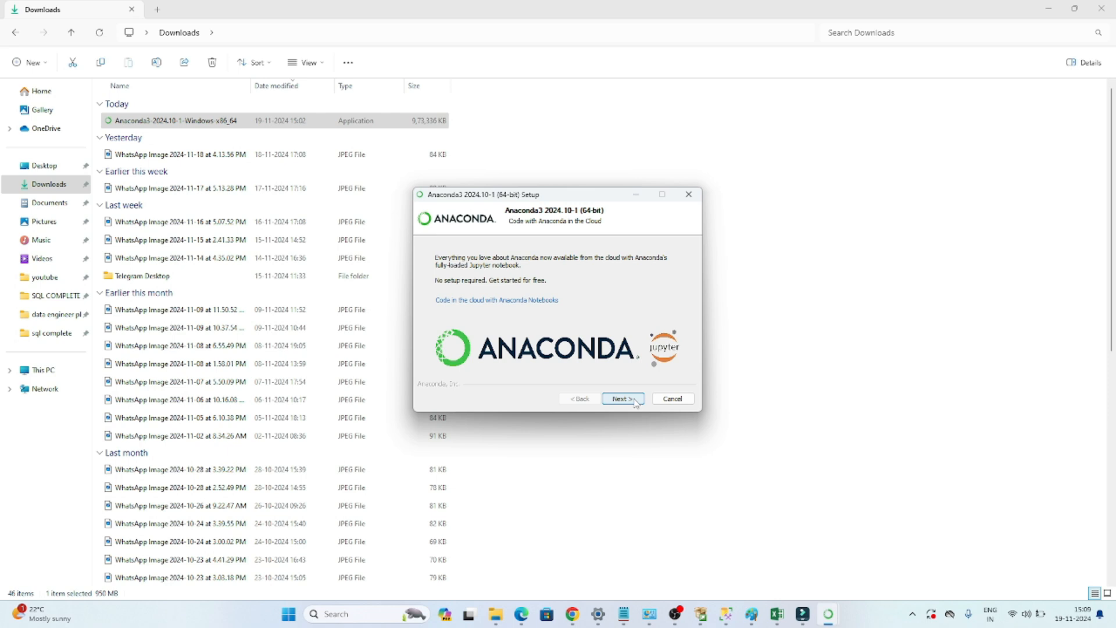
{"action": "left_click", "coordinate": [622, 398]}
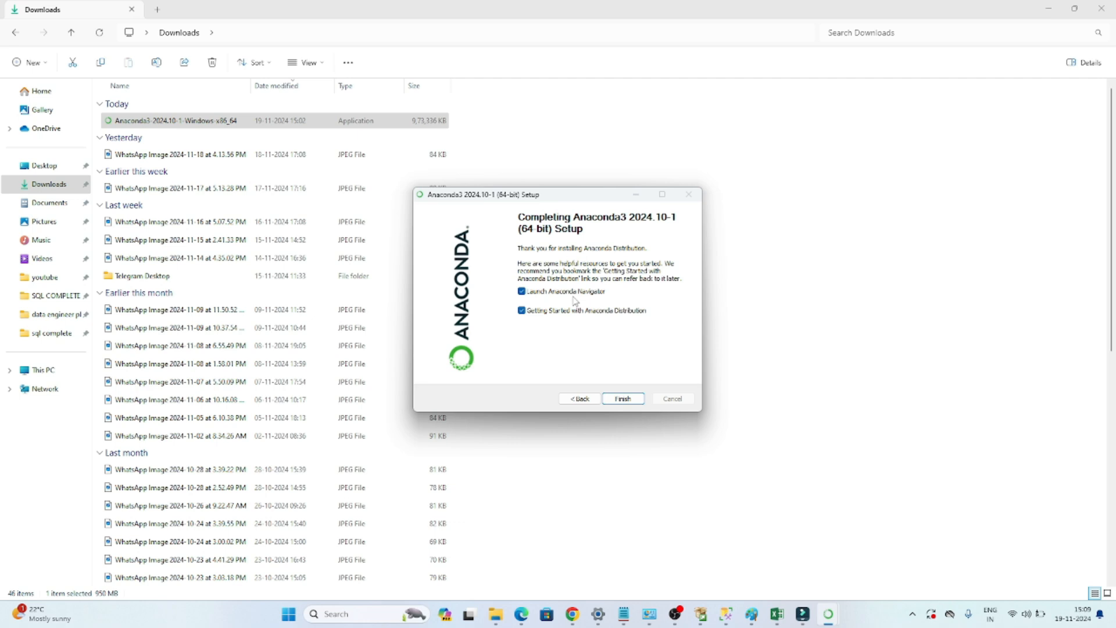
{"action": "mouse_move", "coordinate": [634, 393]}
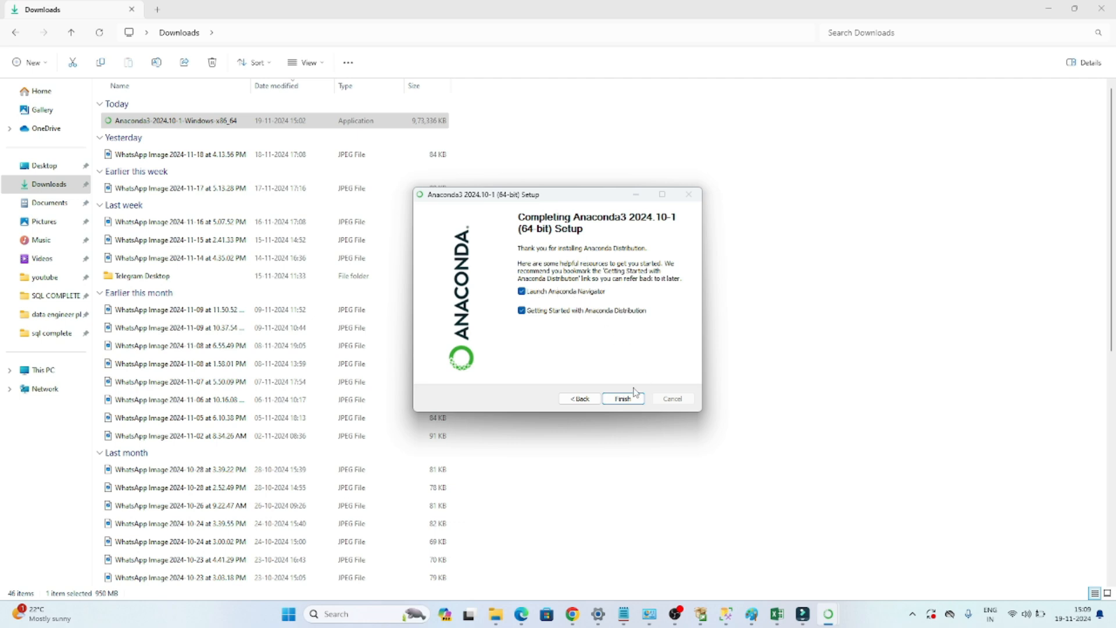
{"action": "left_click", "coordinate": [622, 399]}
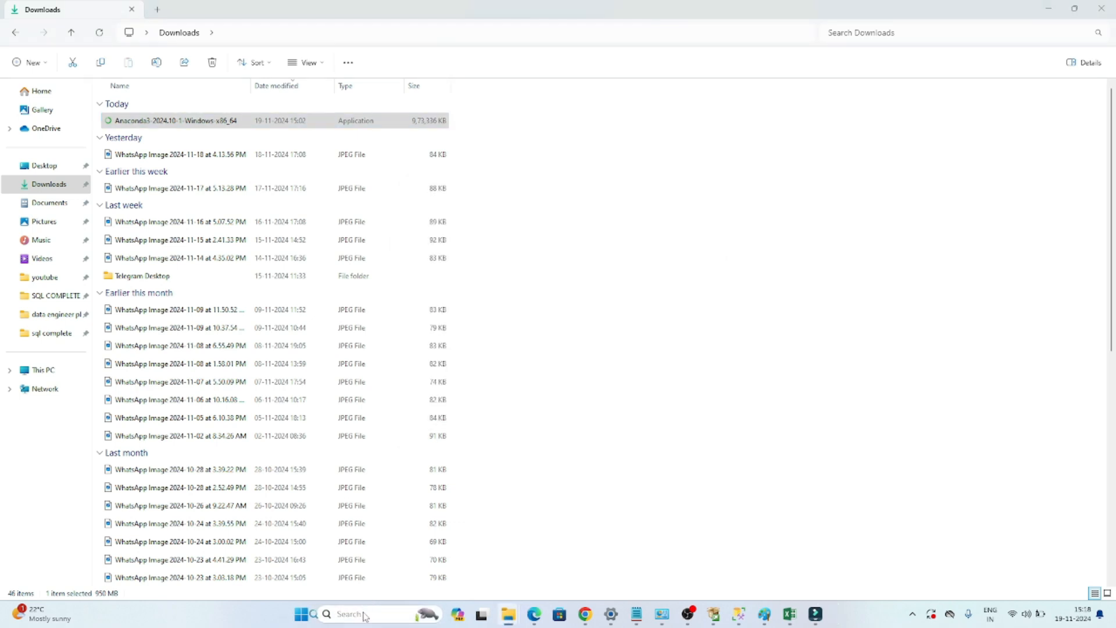
Open Anaconda Prompt and run python --version, reporting Python 3.12.7.
{"action": "type", "text": "ana"}
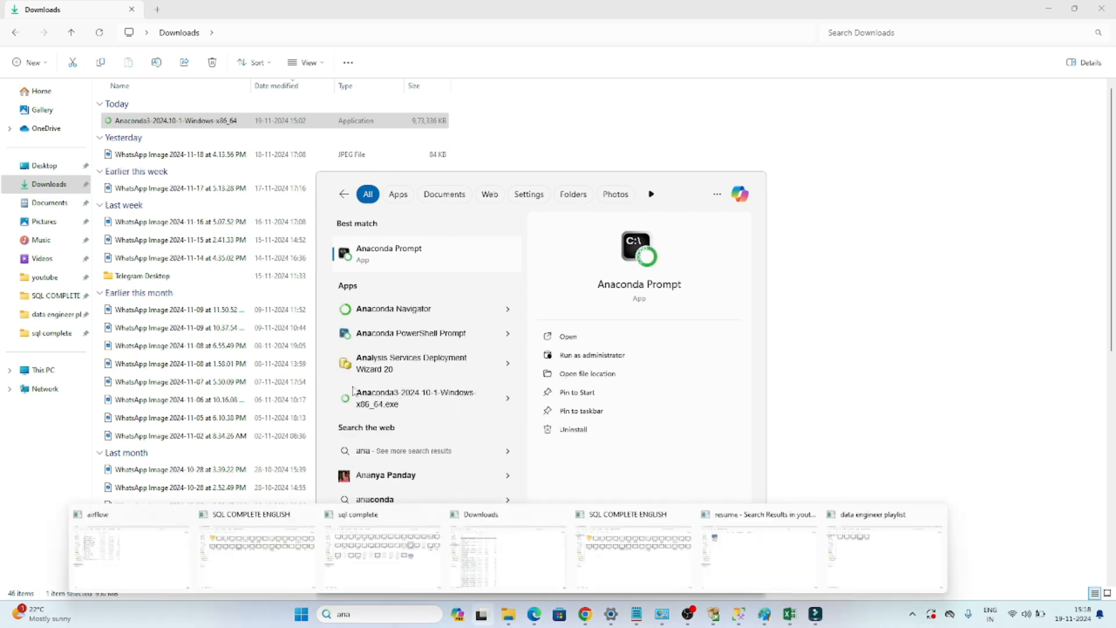
{"action": "left_click", "coordinate": [640, 164]}
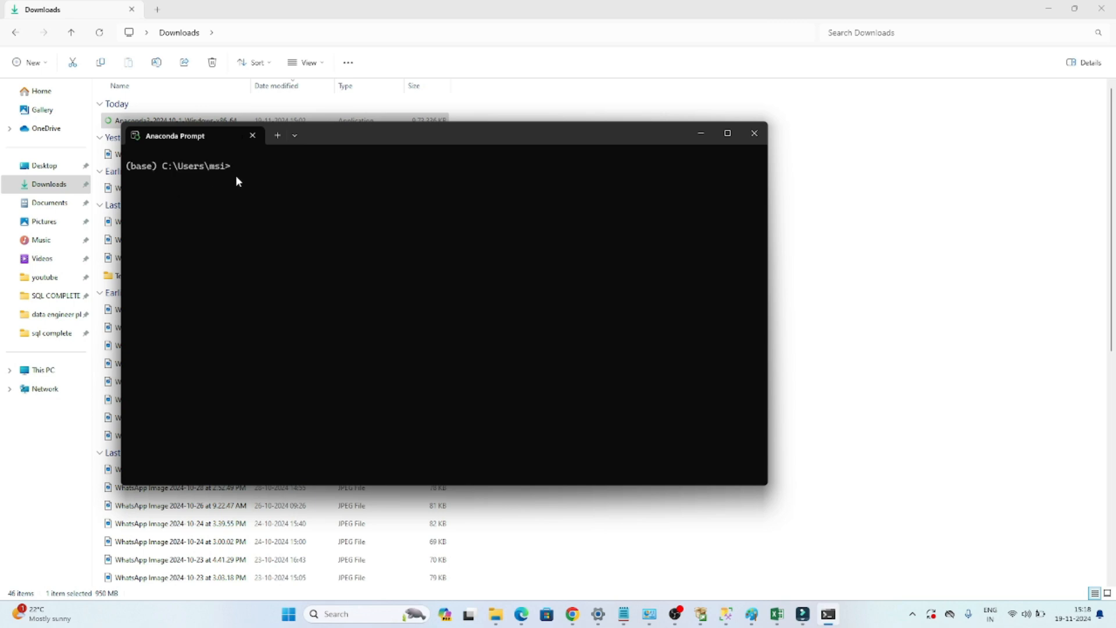
{"action": "type", "text": "python --ver"}
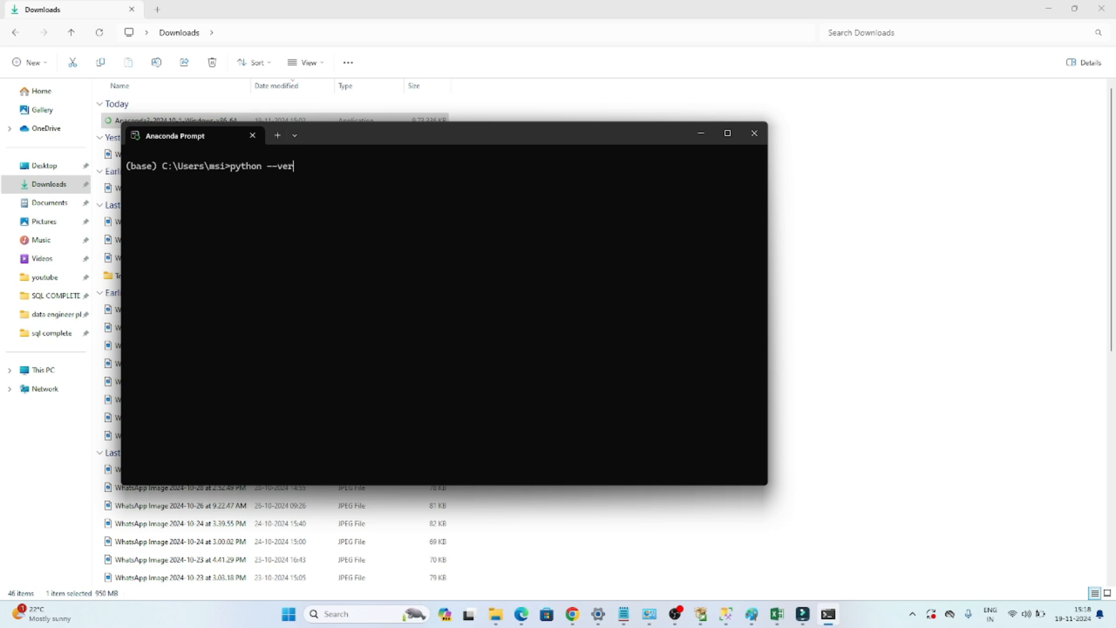
{"action": "type", "text": "sion"}
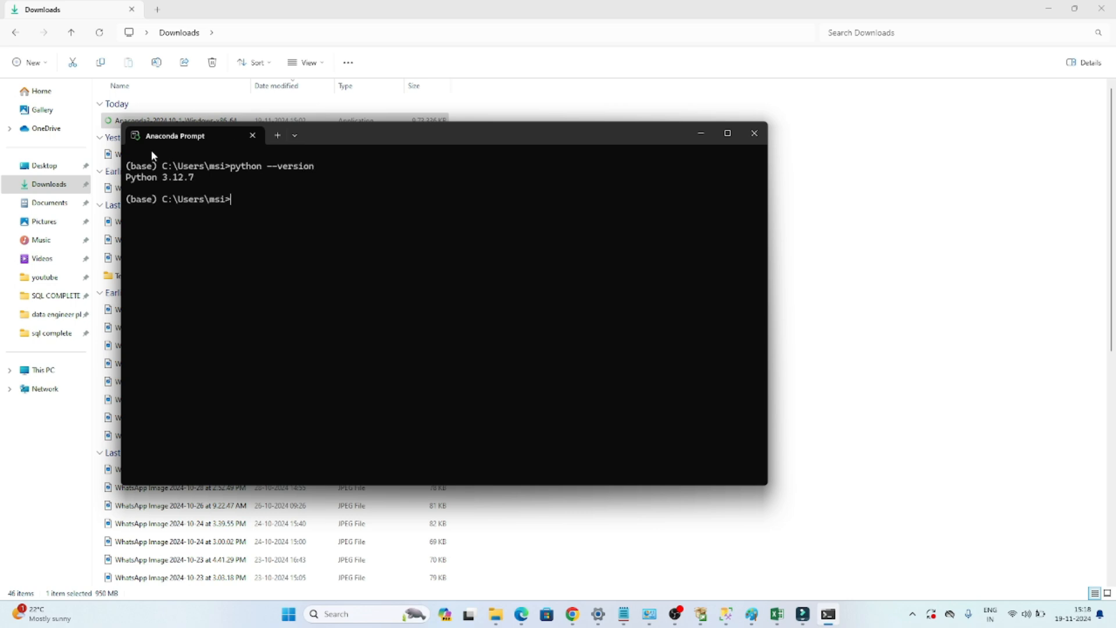
{"action": "mouse_move", "coordinate": [198, 182]}
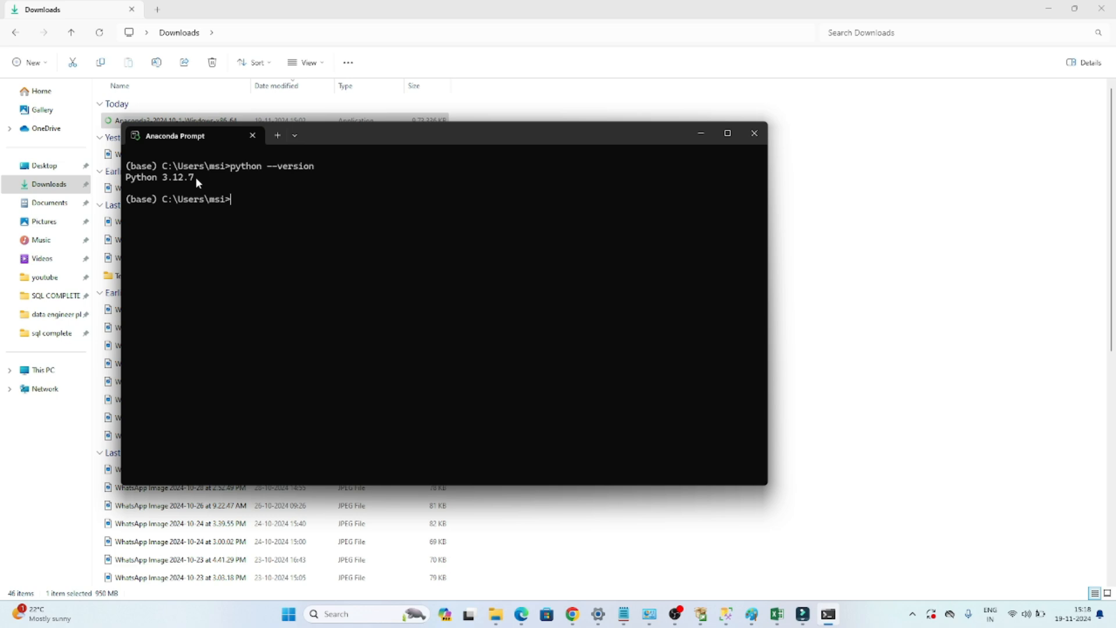
{"action": "mouse_move", "coordinate": [245, 207]}
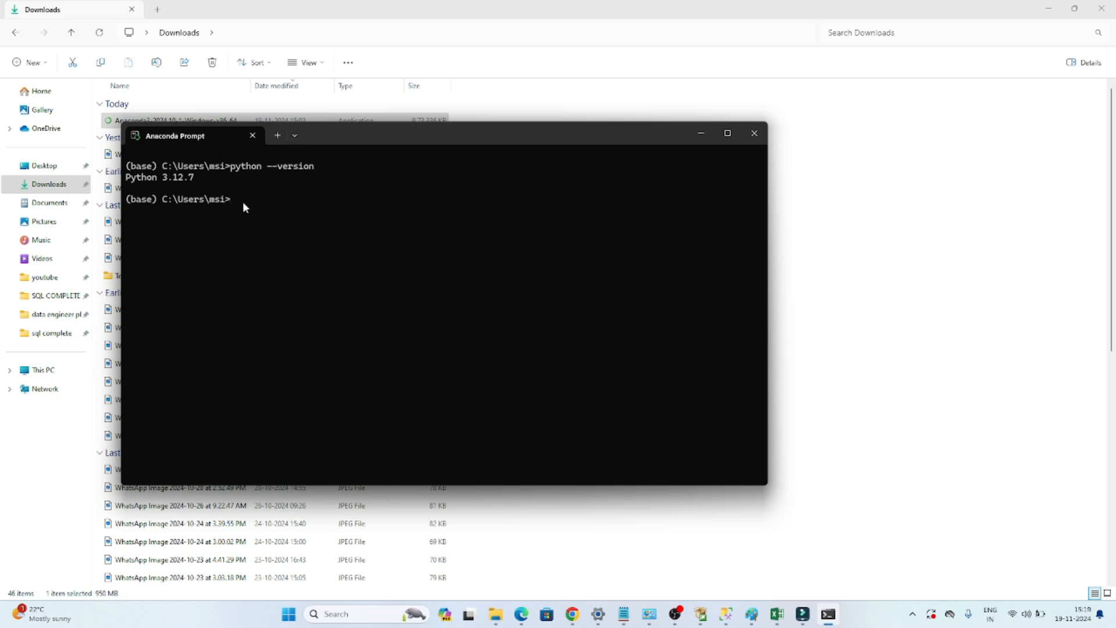
{"action": "type", "text": "jupyter noteb"}
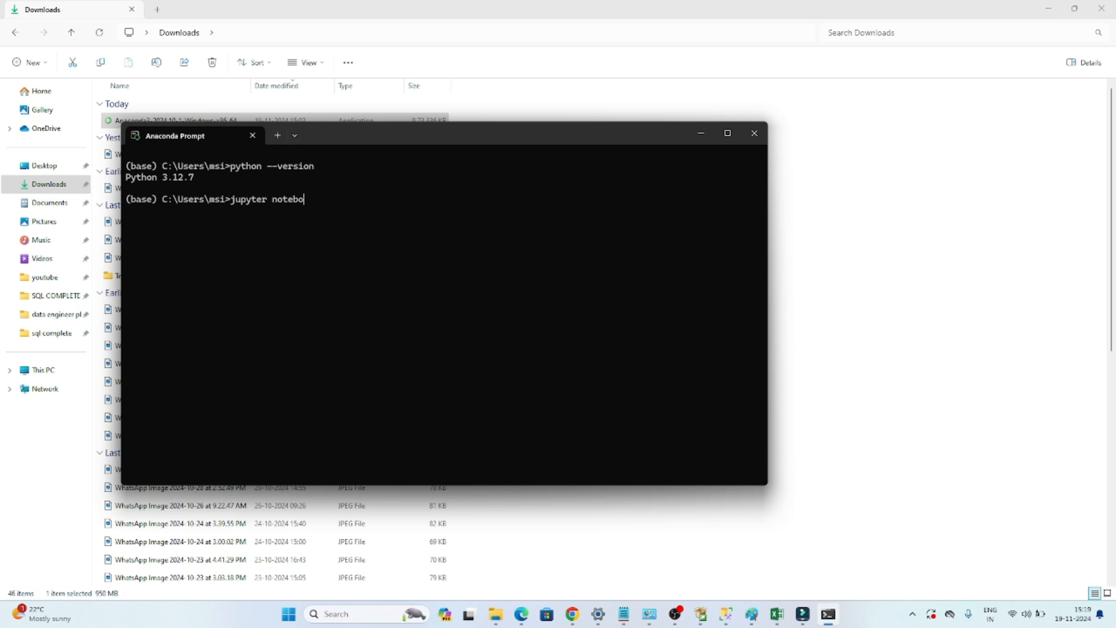
Run the jupyter notebook command to start the Jupyter server.
{"action": "type", "text": "ok"}
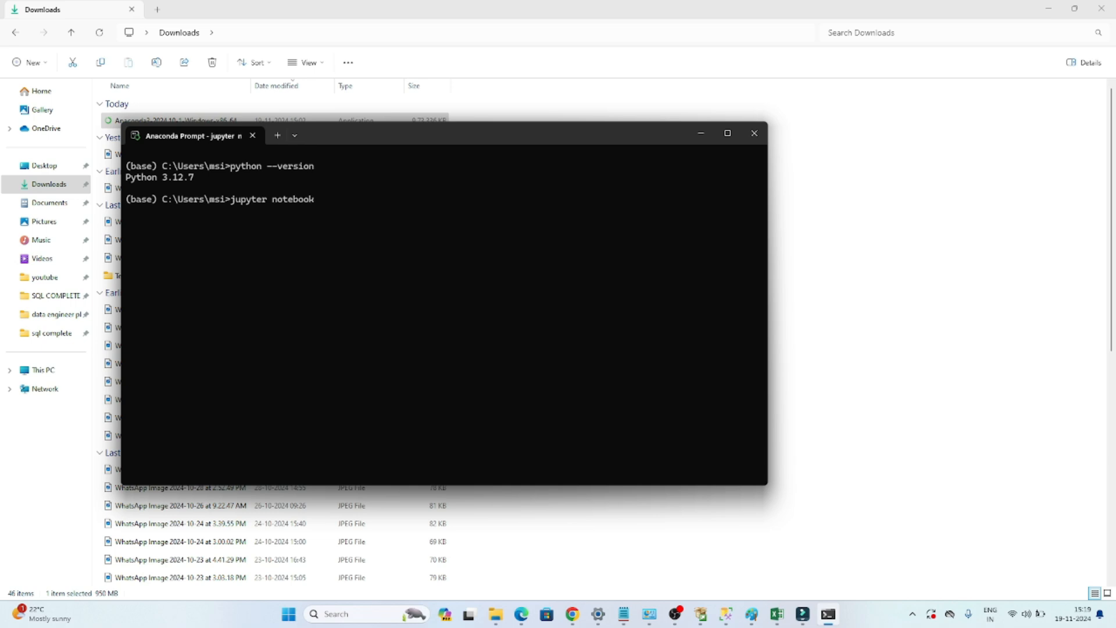
{"action": "mouse_move", "coordinate": [279, 202]}
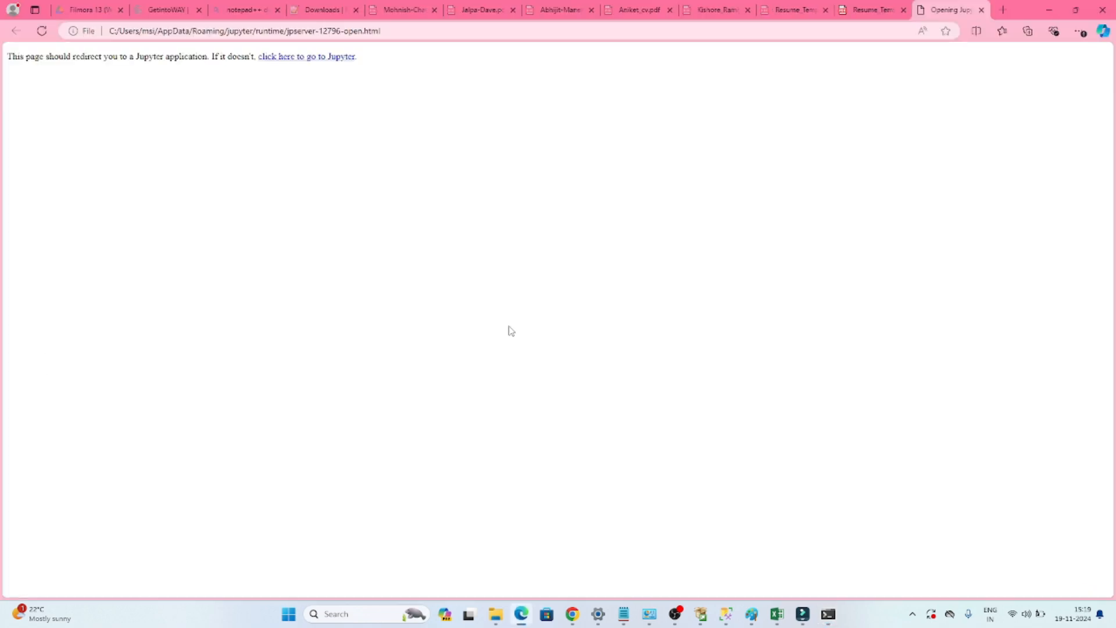
Go to the Jupyter home page and create a new Python 3 (ipykernel) notebook.
{"action": "left_click", "coordinate": [307, 57]}
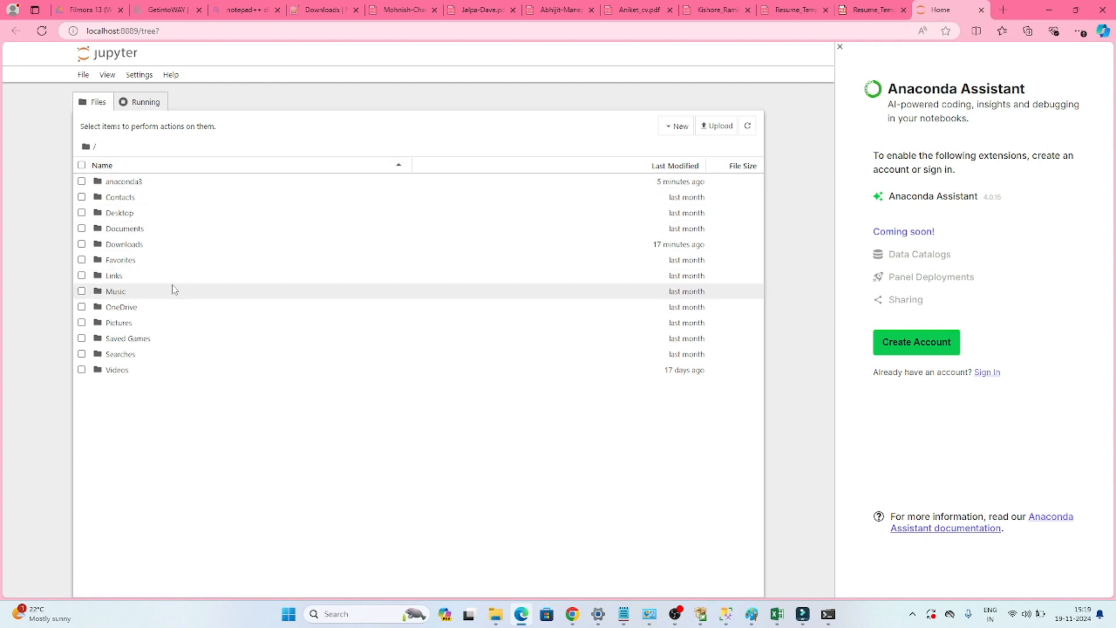
{"action": "mouse_move", "coordinate": [127, 229]}
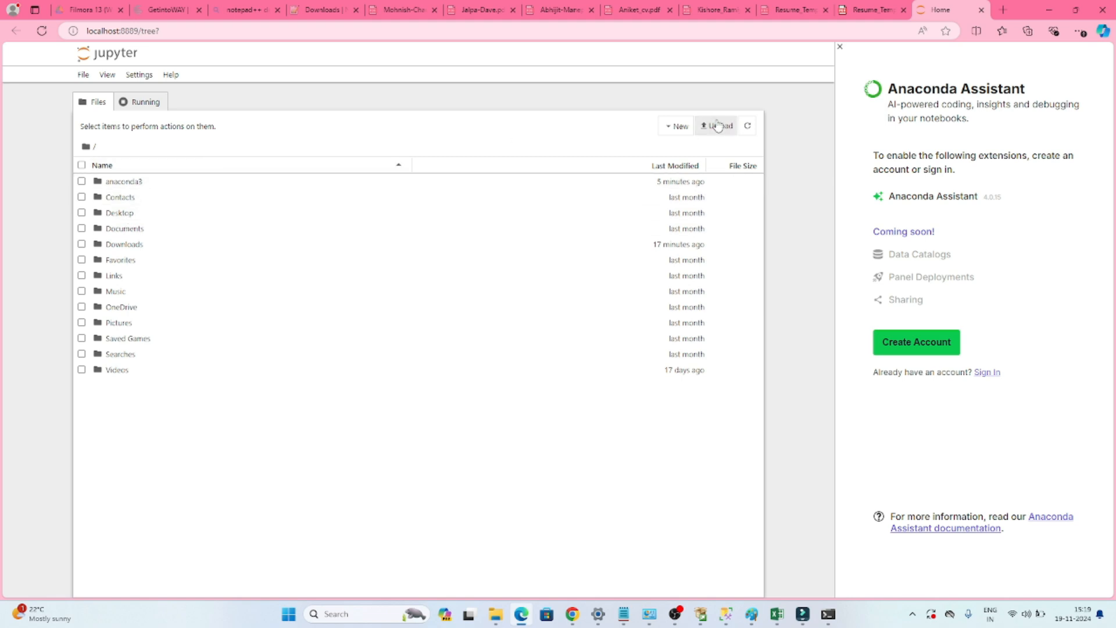
{"action": "left_click", "coordinate": [676, 126]}
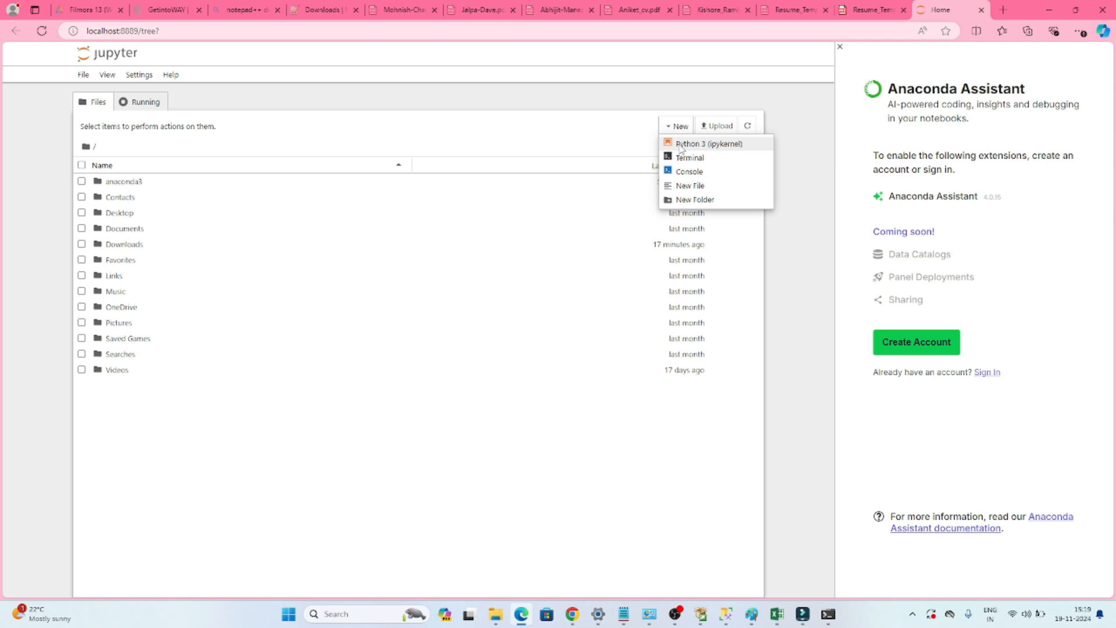
{"action": "left_click", "coordinate": [545, 190]}
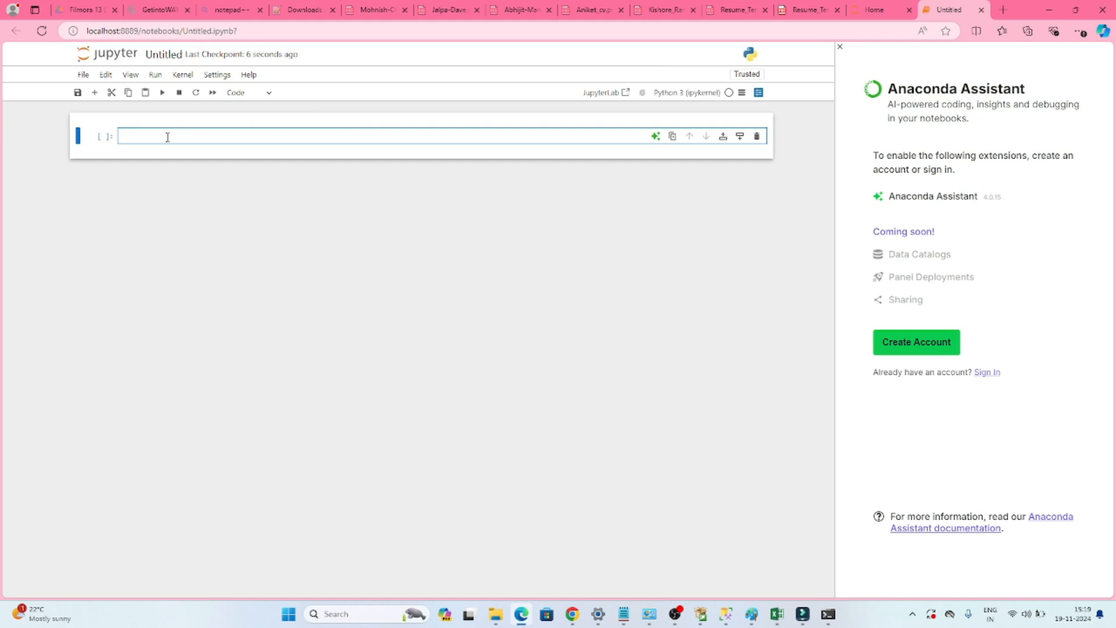
Run 2+3 giving 5, then run print("heelo world") in a second cell.
{"action": "type", "text": "4"}
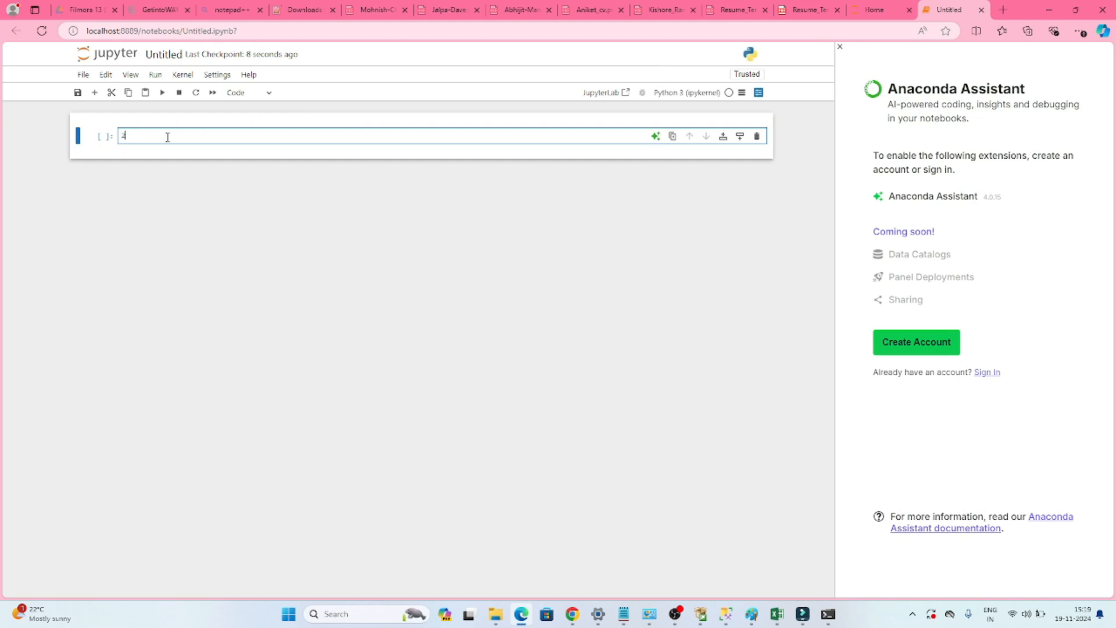
{"action": "type", "text": "2+3"}
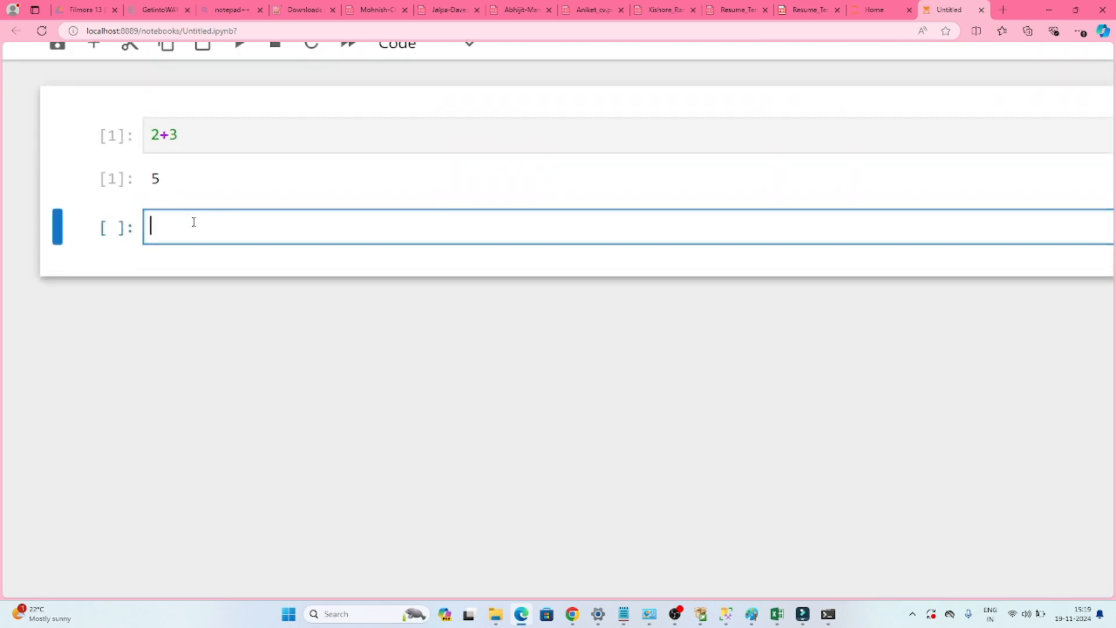
{"action": "type", "text": "print"}
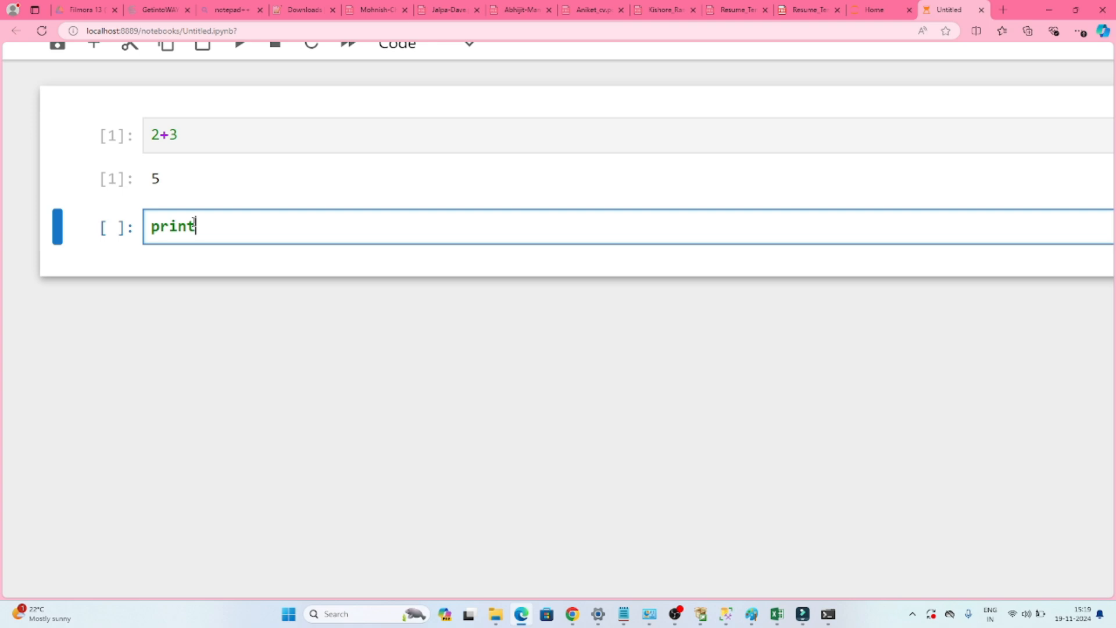
{"action": "type", "text": "(\"heel"}
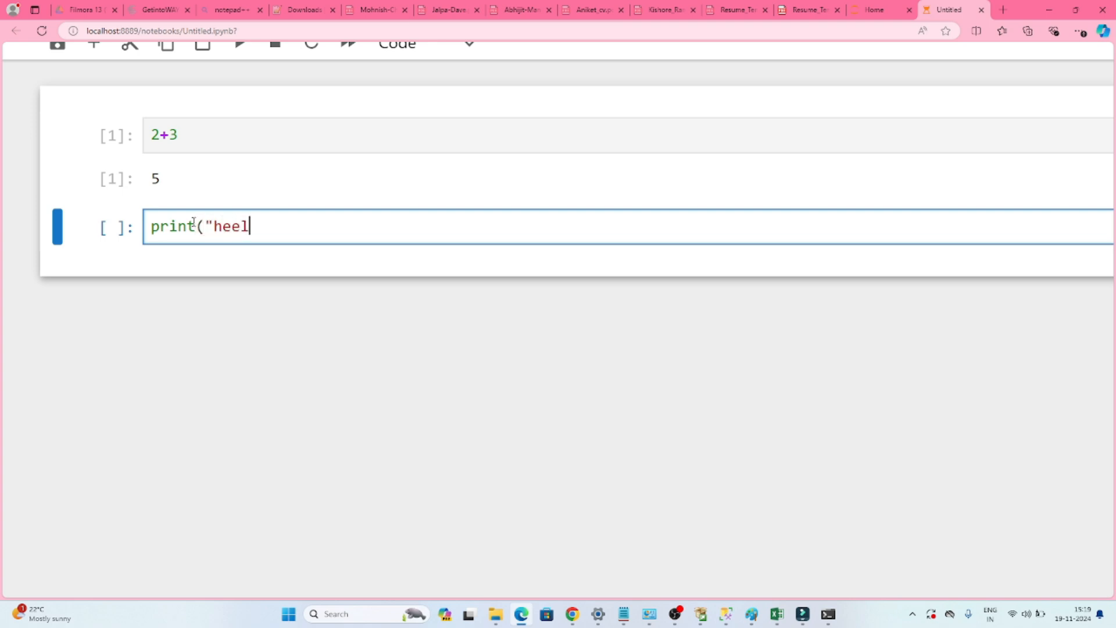
{"action": "type", "text": "o world"}
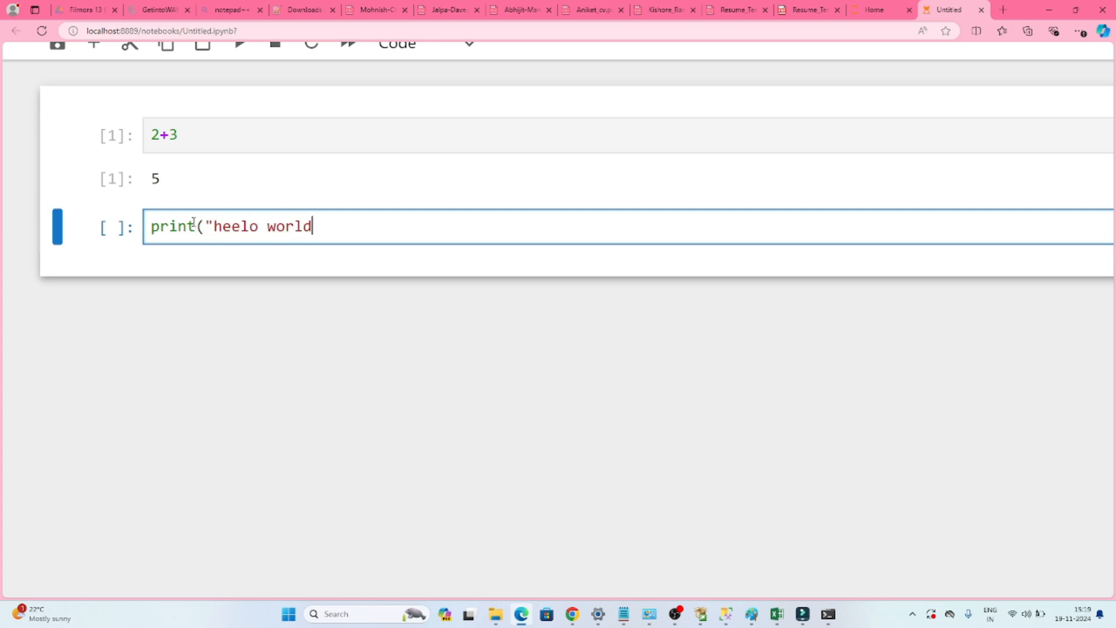
{"action": "type", "text": "\""}
{"action": "type", "text": ")"}
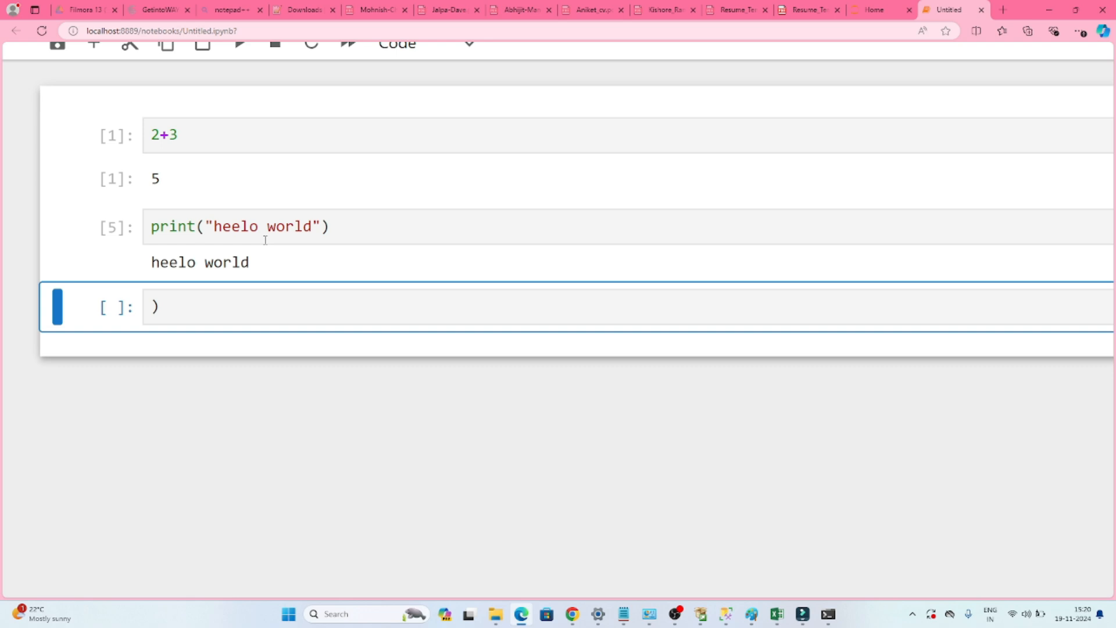
{"action": "left_click", "coordinate": [242, 226]}
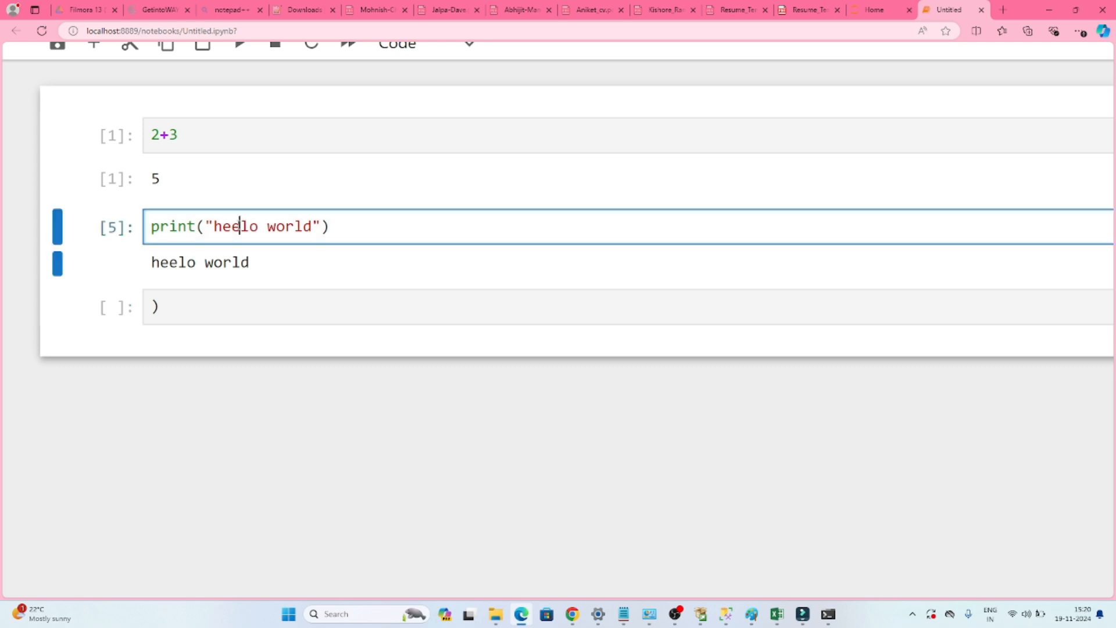